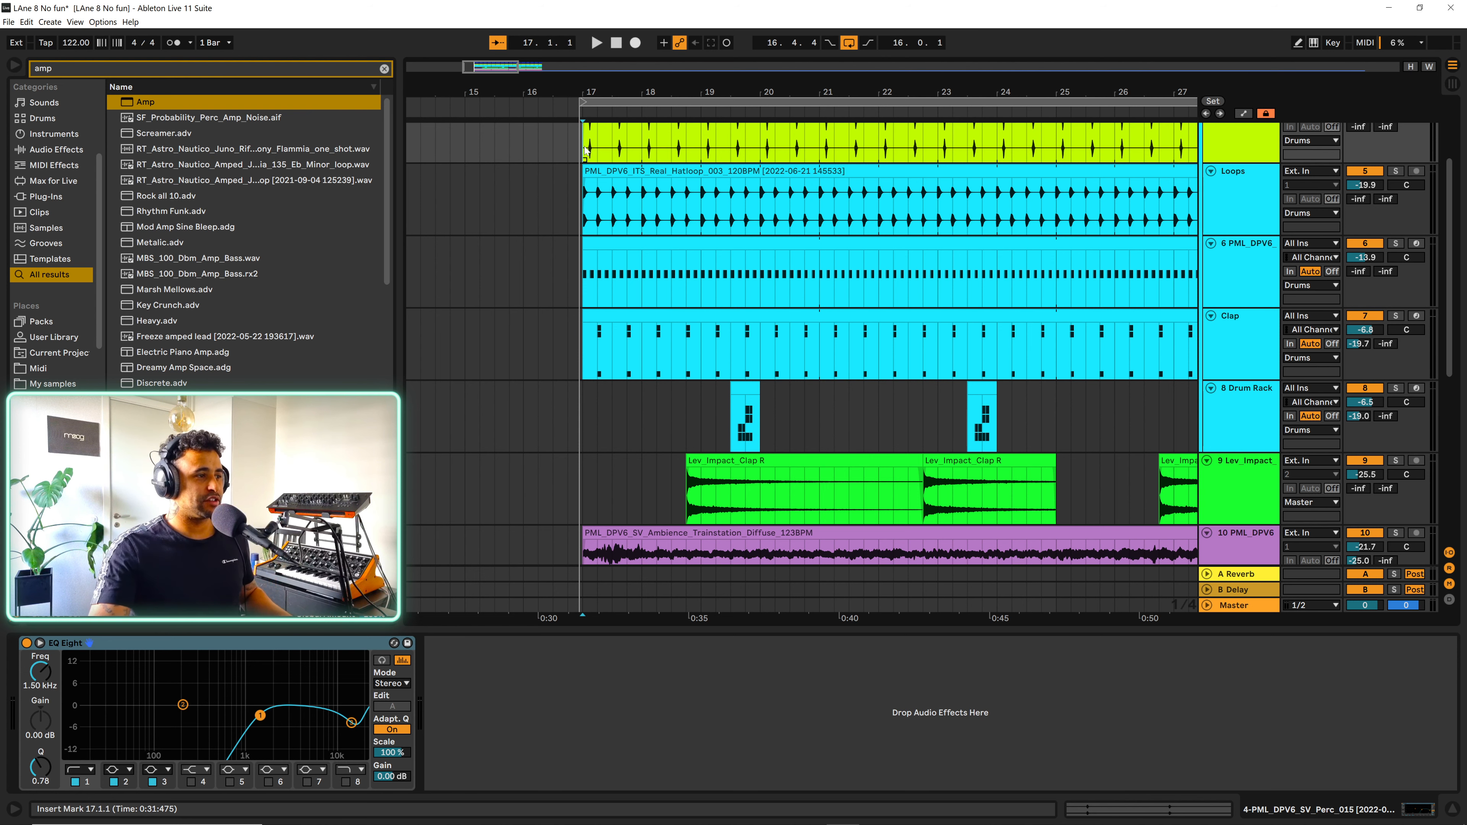
- Select the kick track PML_DPV6 to show its Simpler, EQ Eight, Auto Filter and Drum Buss chain
left_click(597, 42)
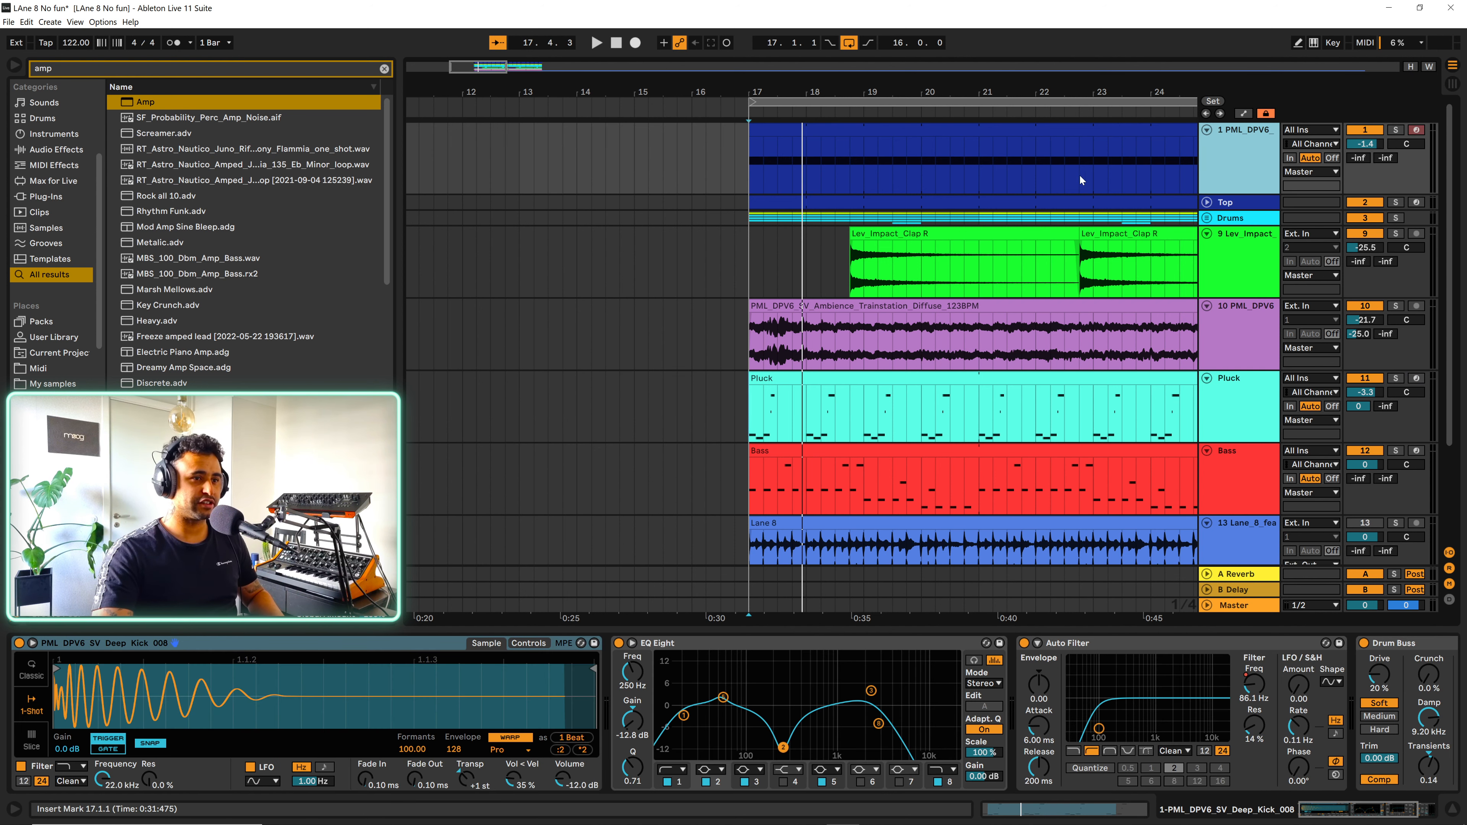
mouse_move(749, 165)
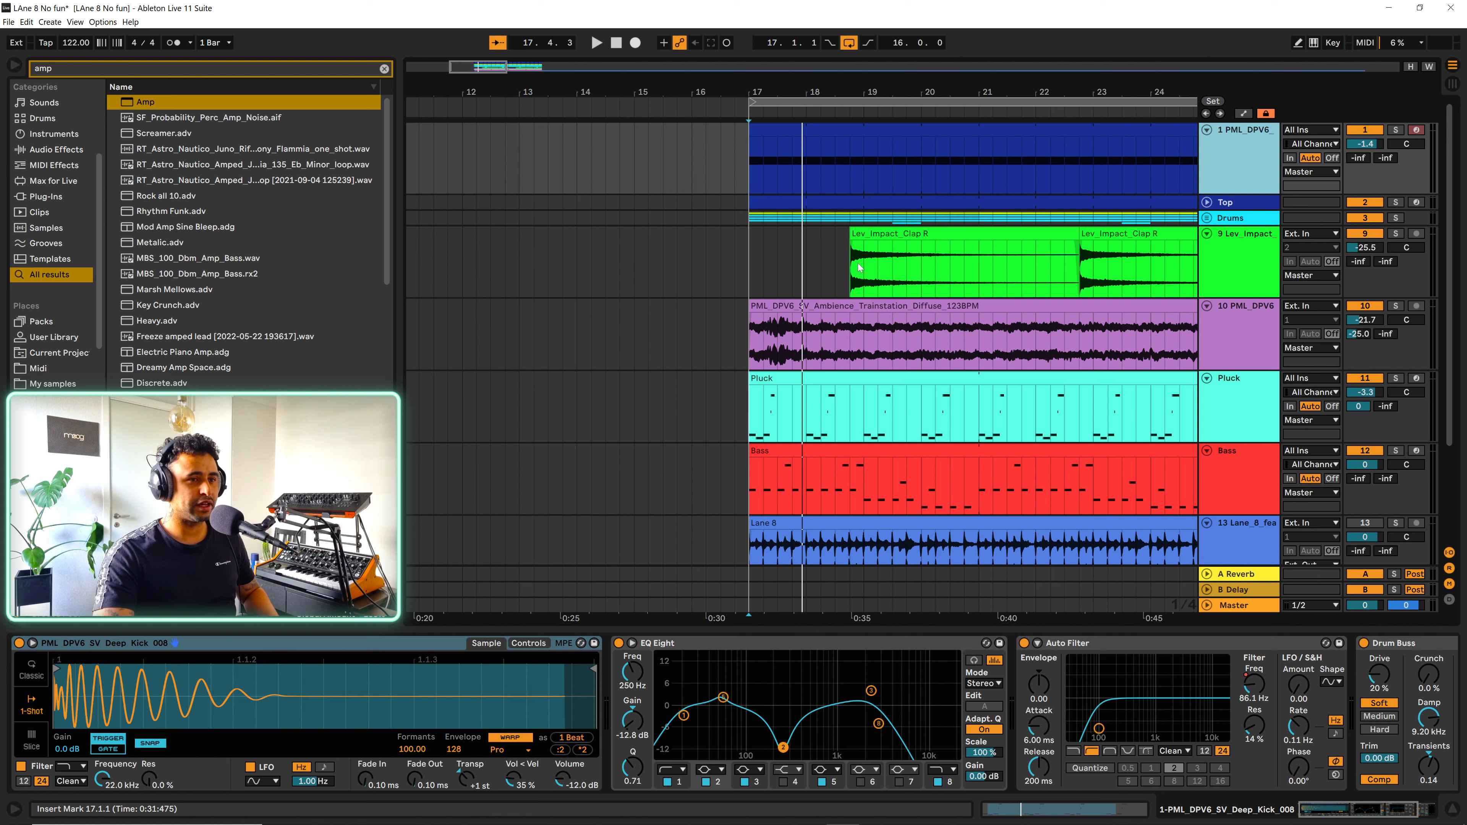
left_click(596, 42)
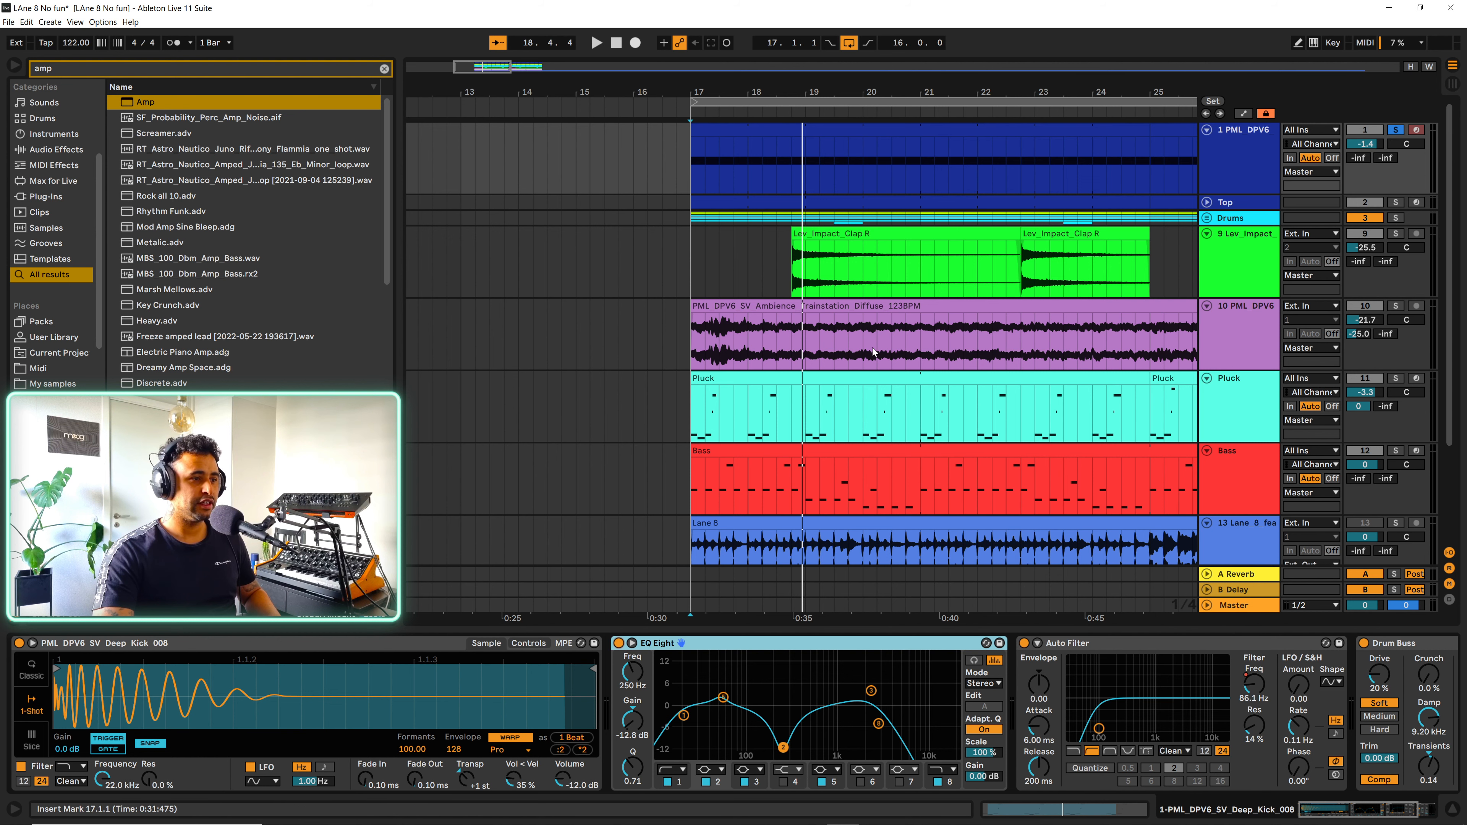
mouse_move(1031, 156)
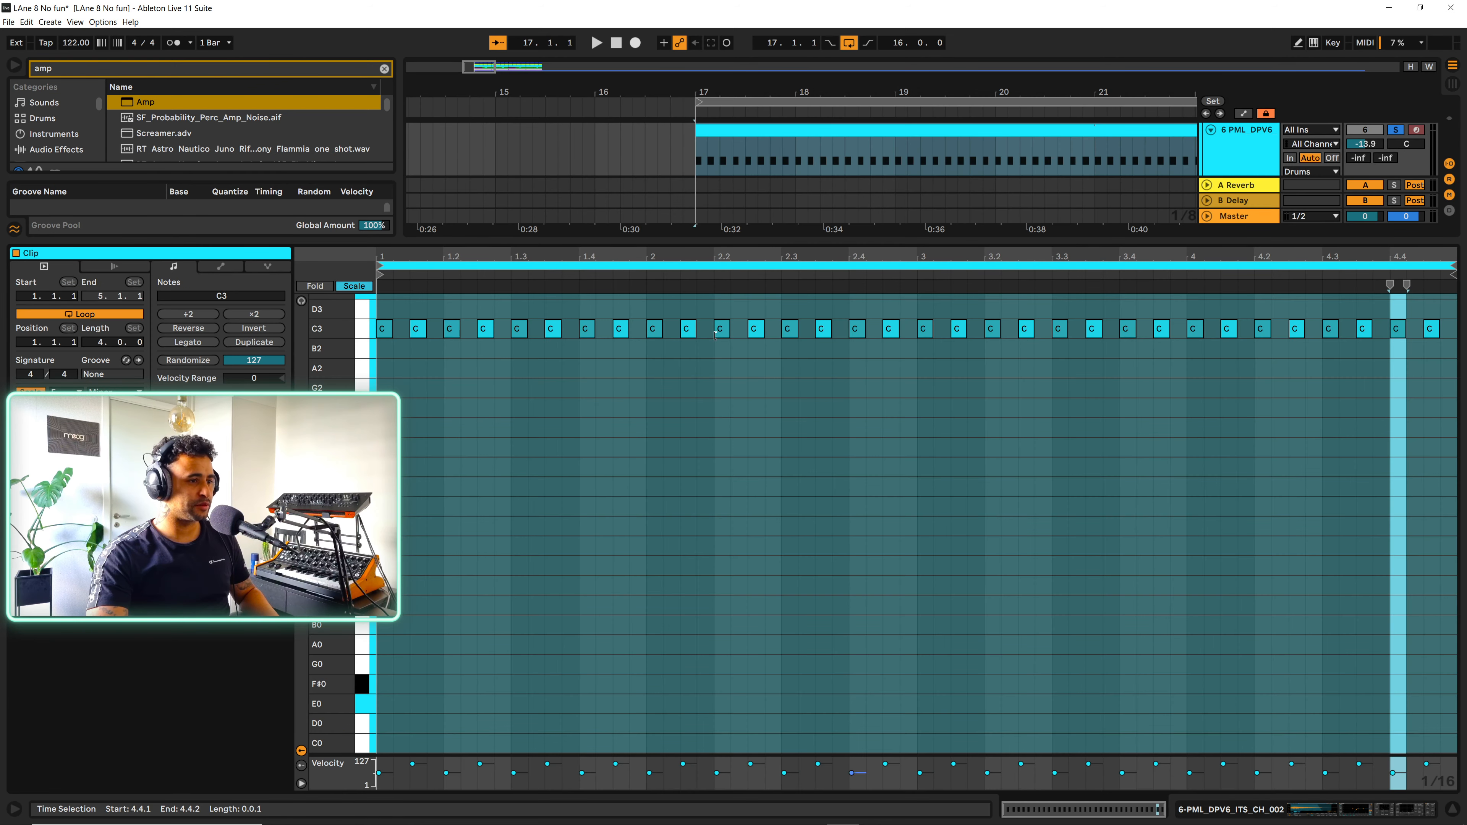
mouse_move(503, 421)
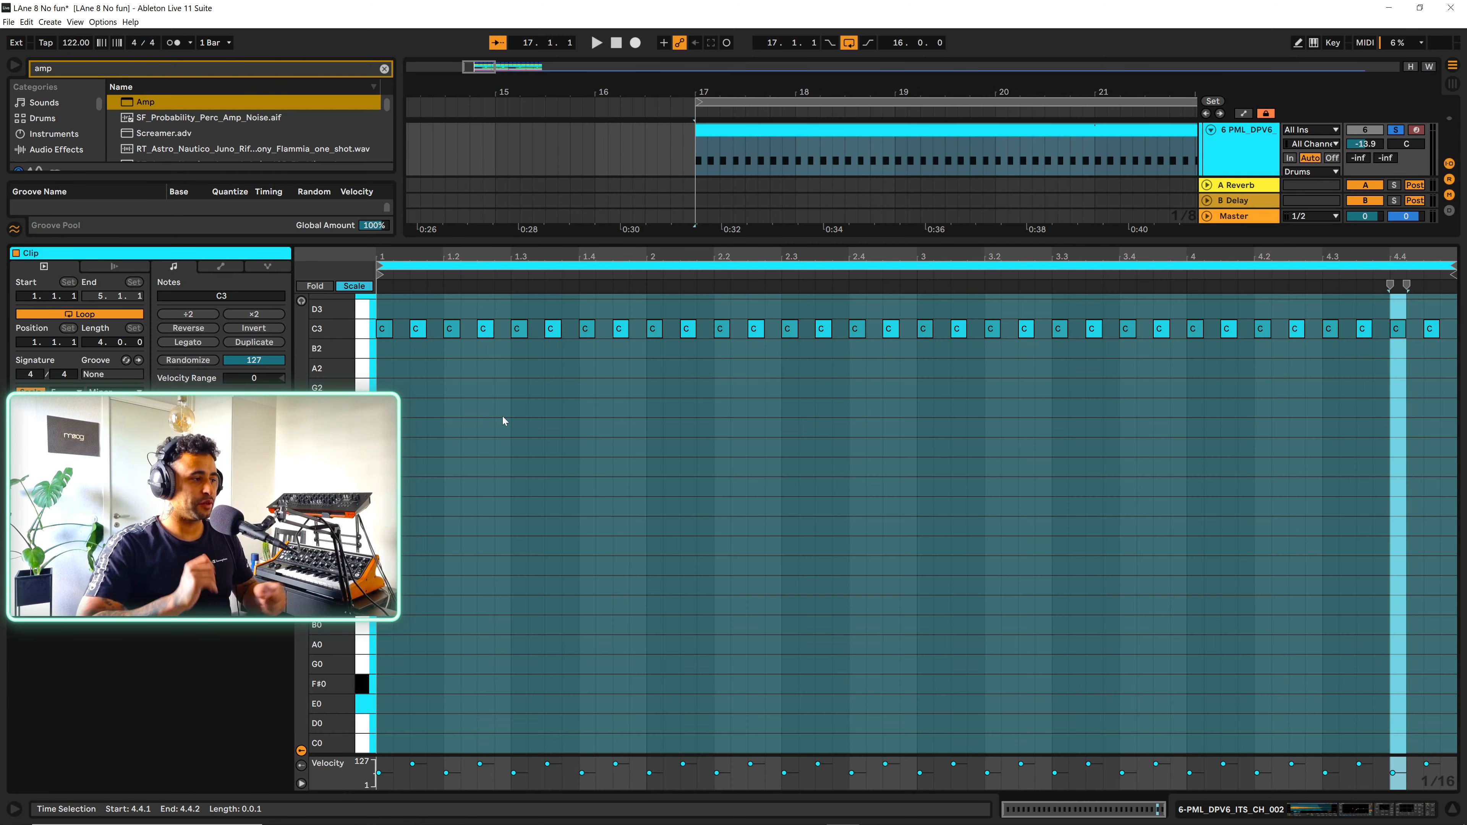
mouse_move(1268, 664)
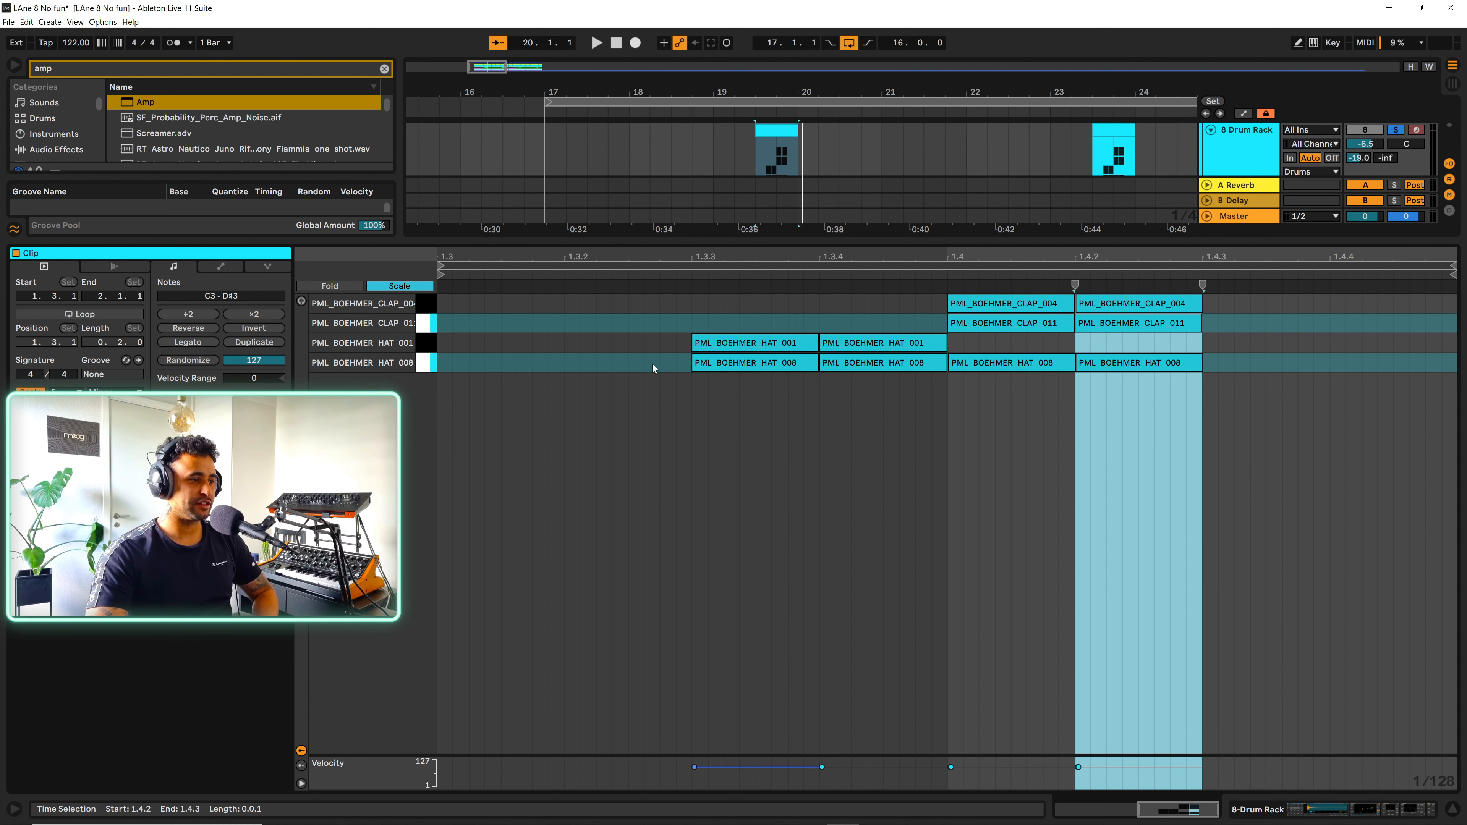
- Select the two clap hits at beat 1.4 and zoom the Note Editor around them
left_click(754, 342)
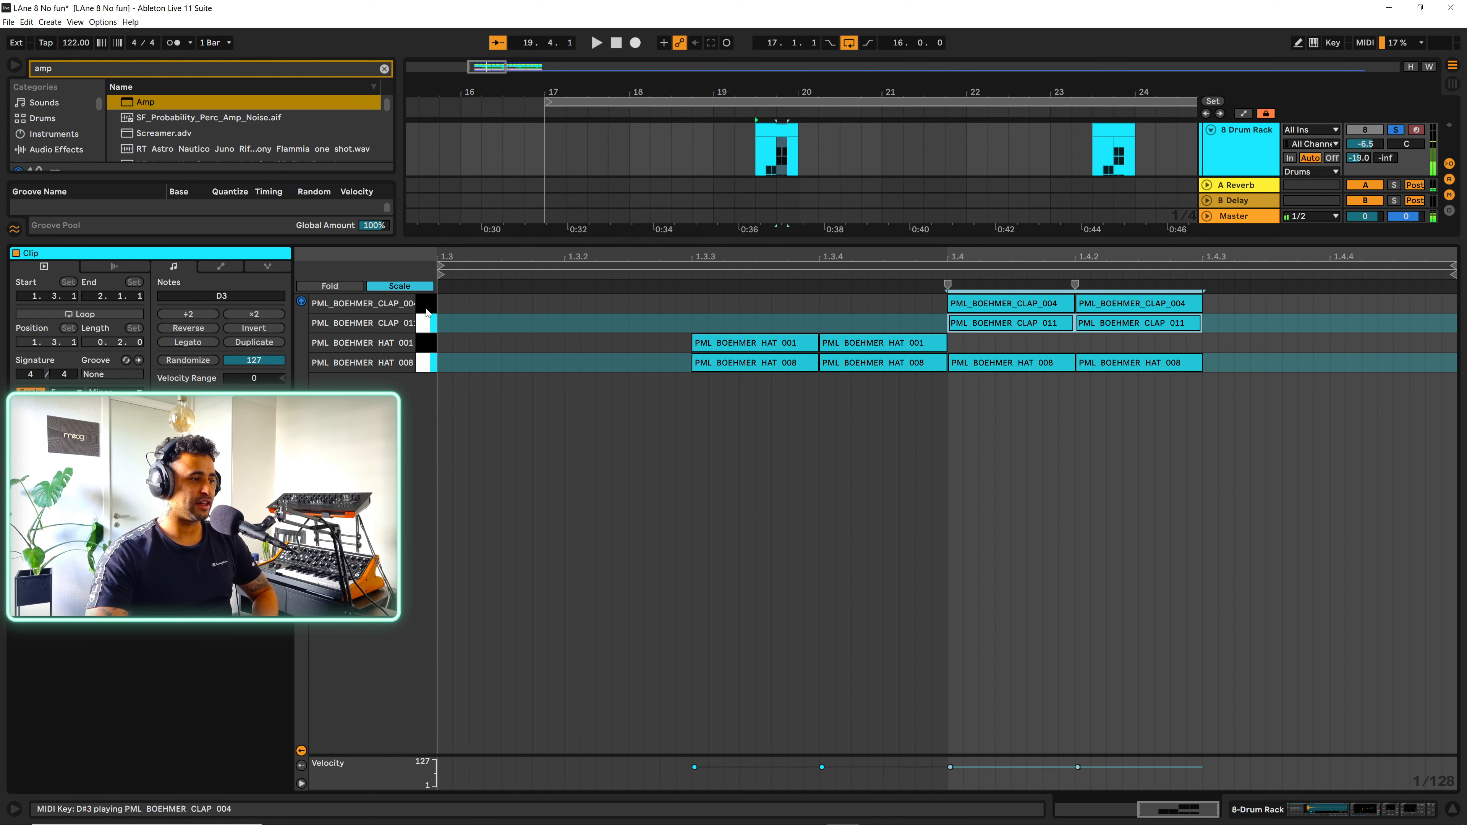
left_click(1138, 302)
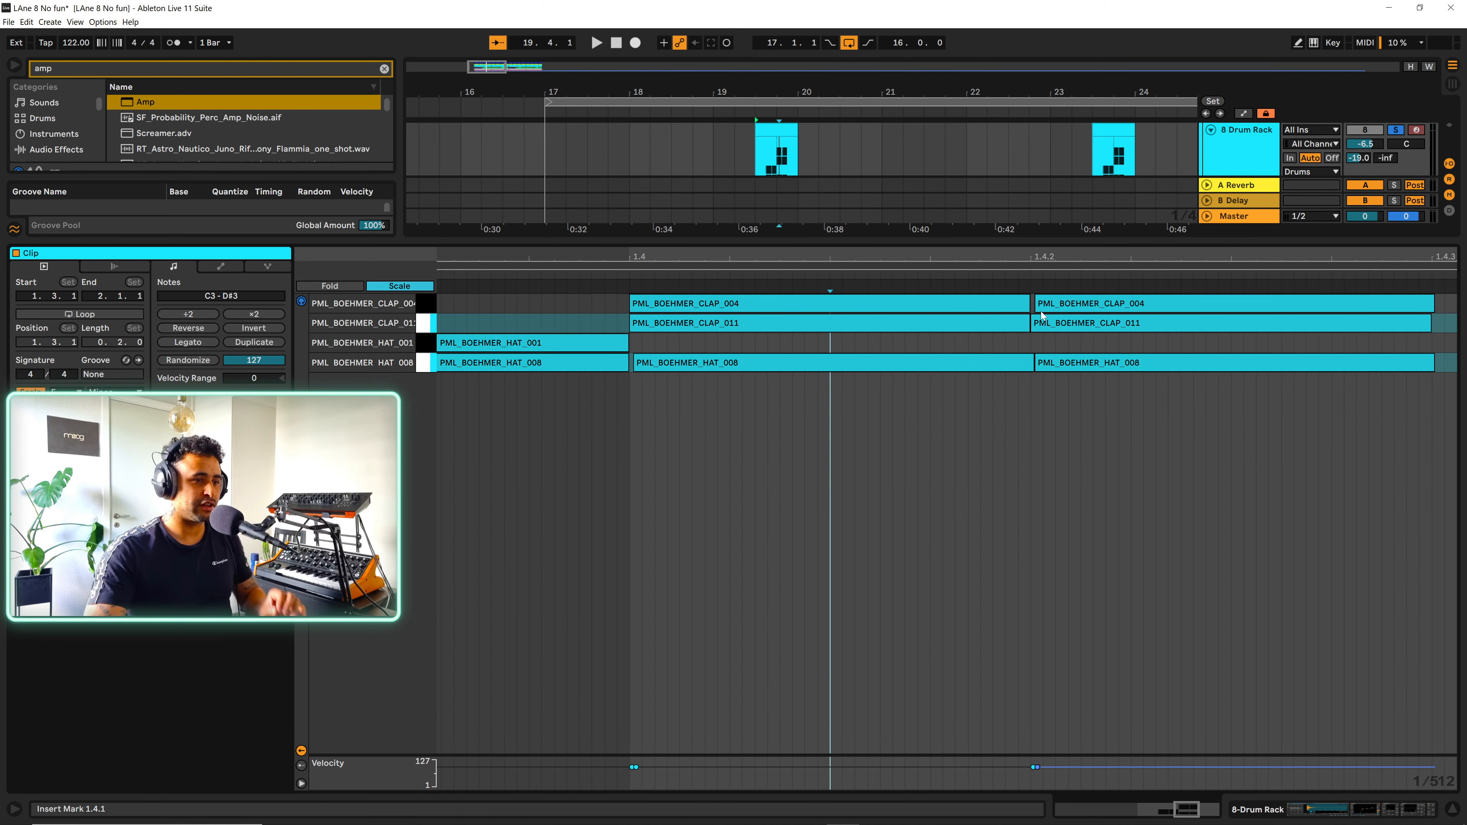
mouse_move(956, 354)
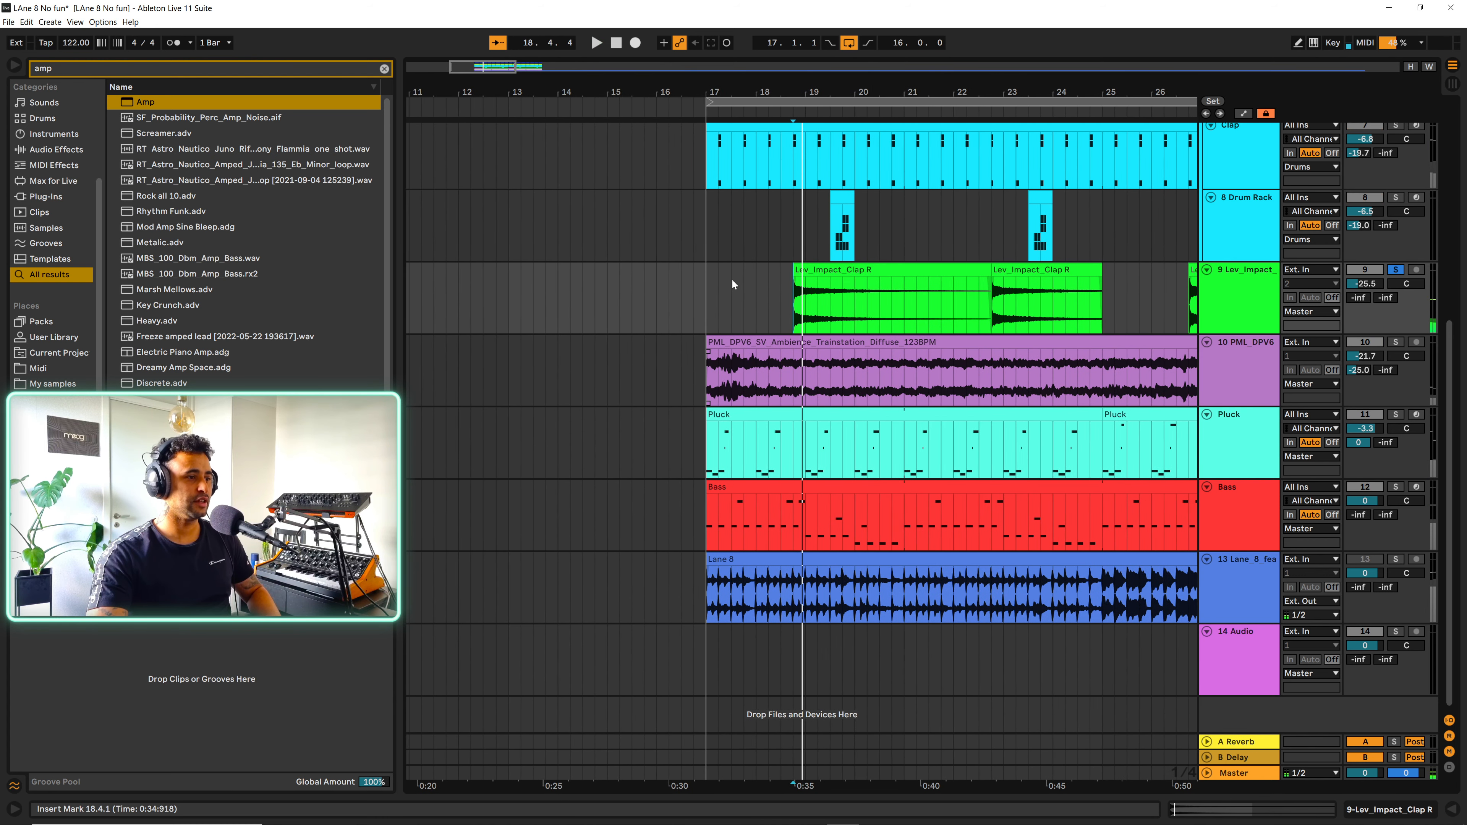
- Return to Arrangement View and place the insert marker at bar 17 in the ambience track
left_click(705, 120)
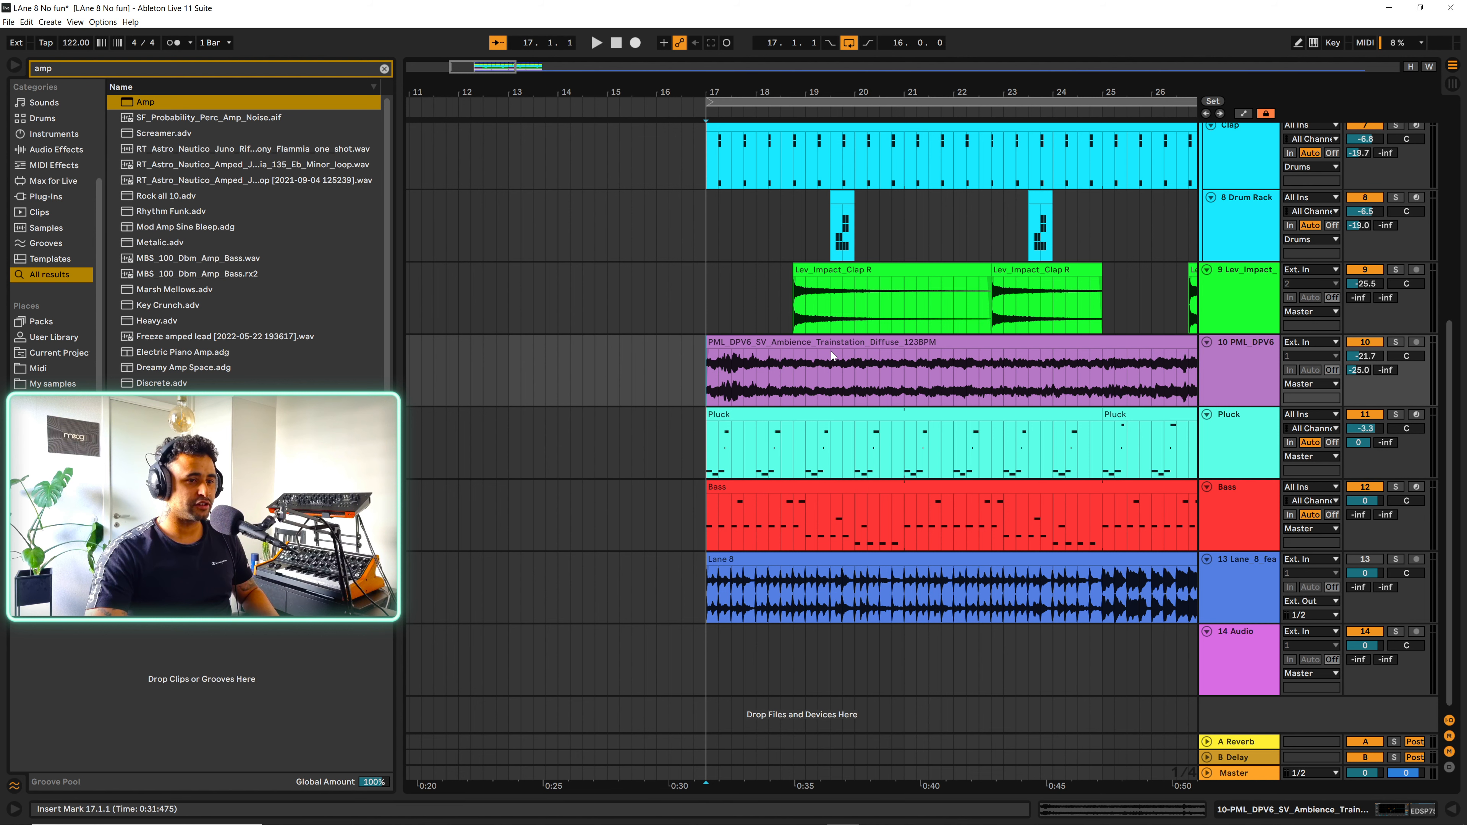
left_click(1396, 342)
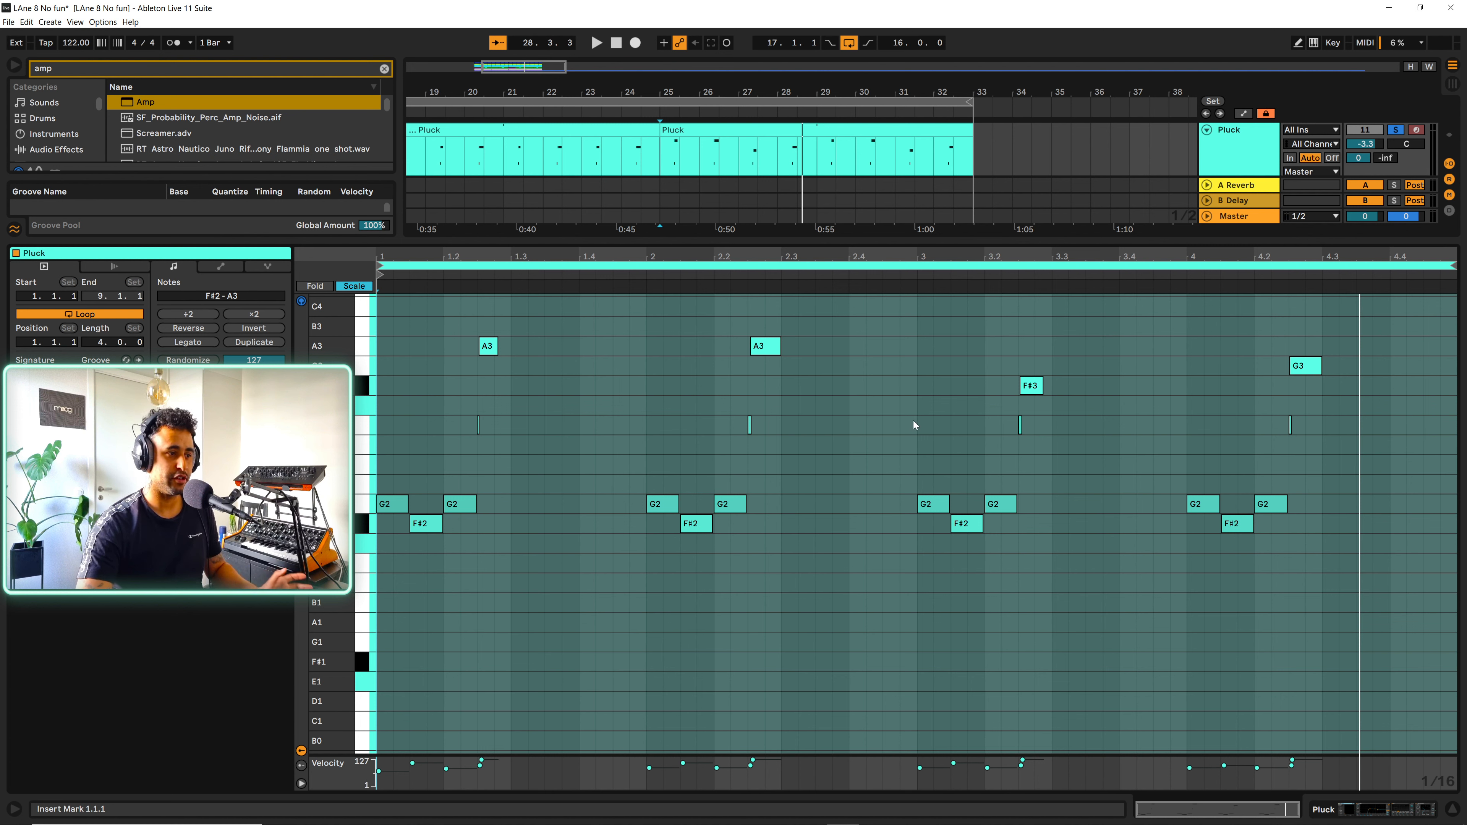
mouse_move(1327, 756)
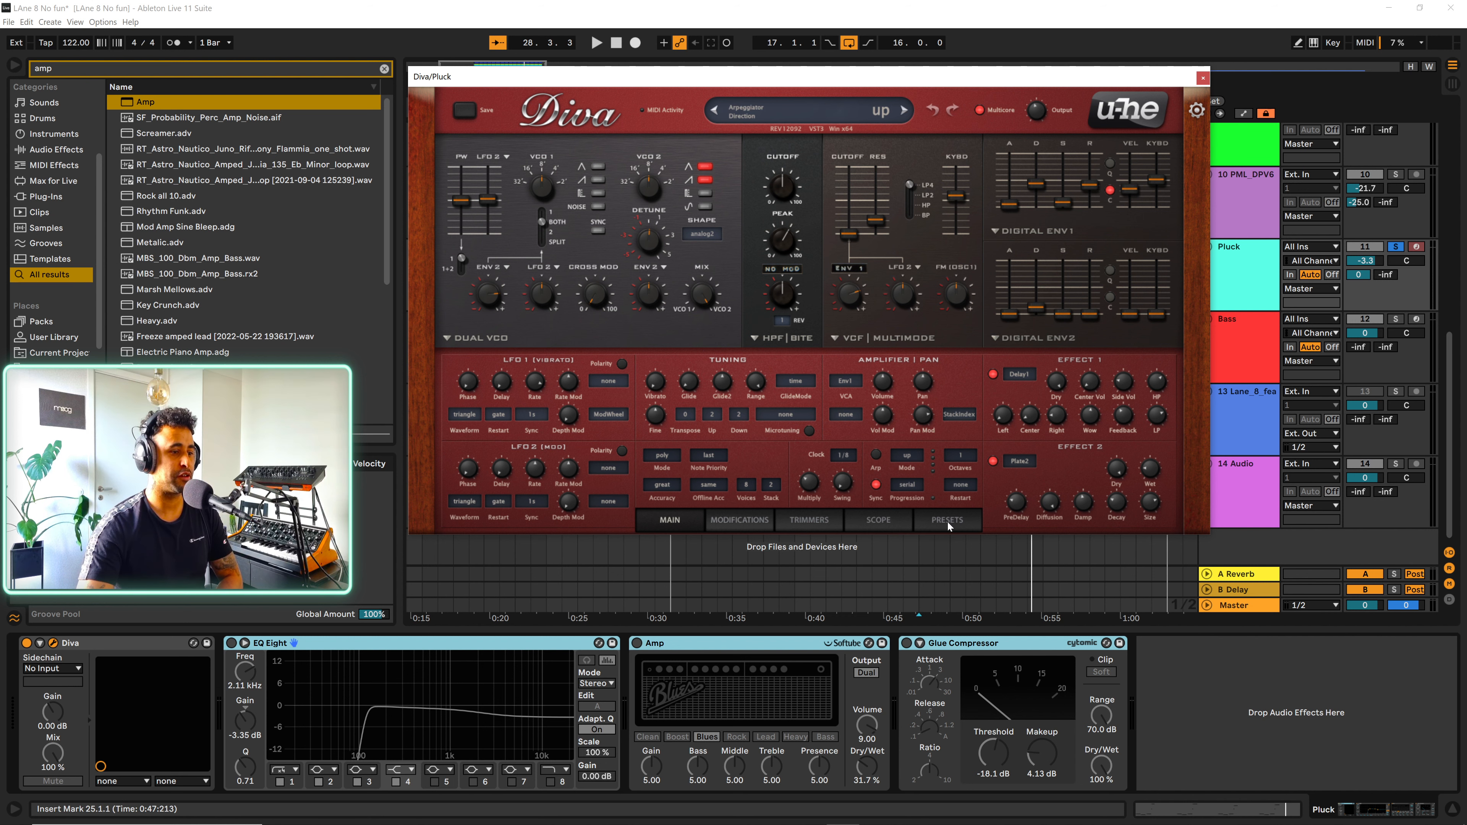
- Load the BTD_PL_Duck preset from the Bound To Divide bank and return to Diva's main panel
left_click(947, 520)
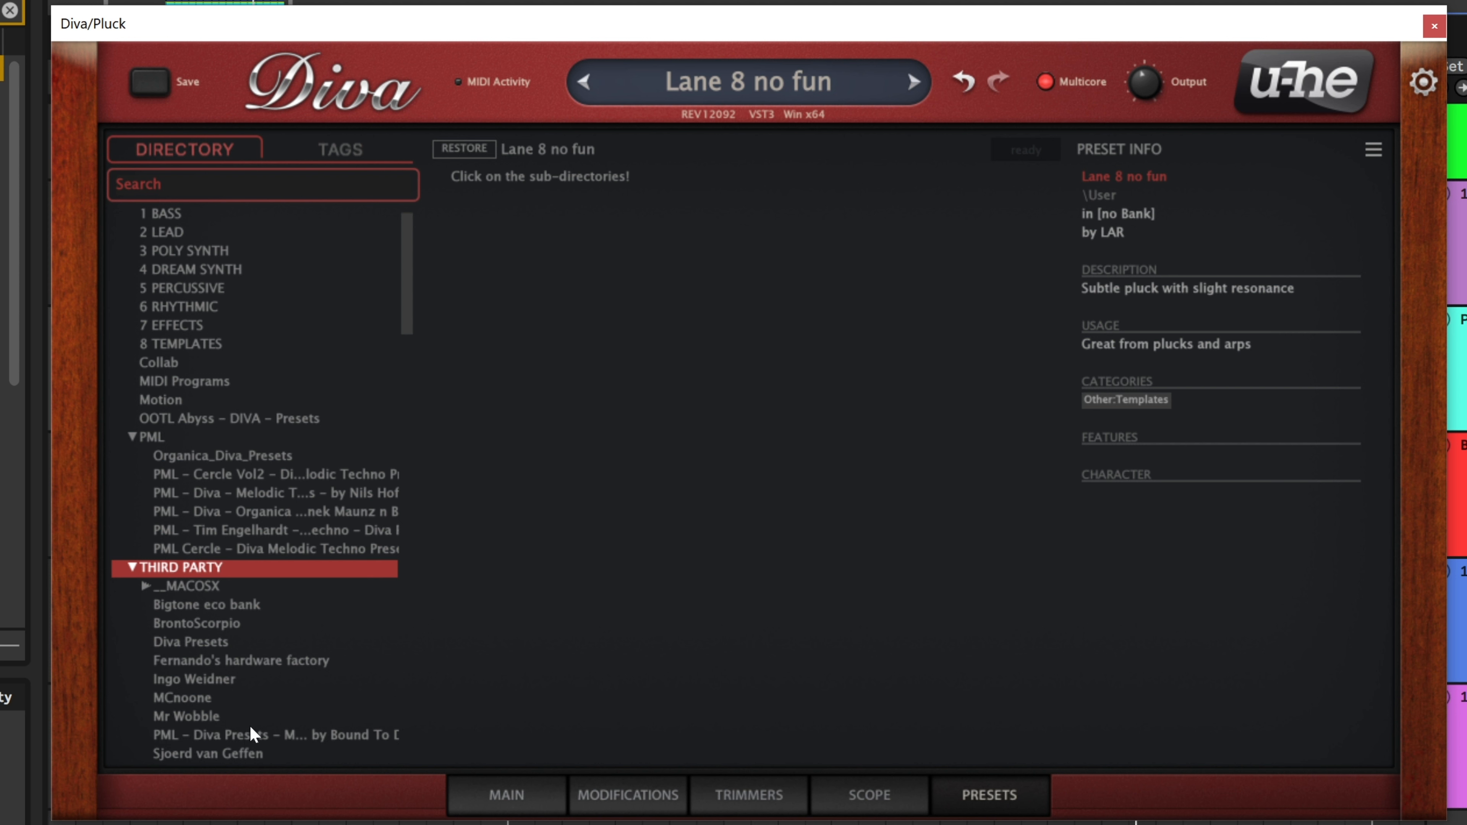
mouse_move(259, 739)
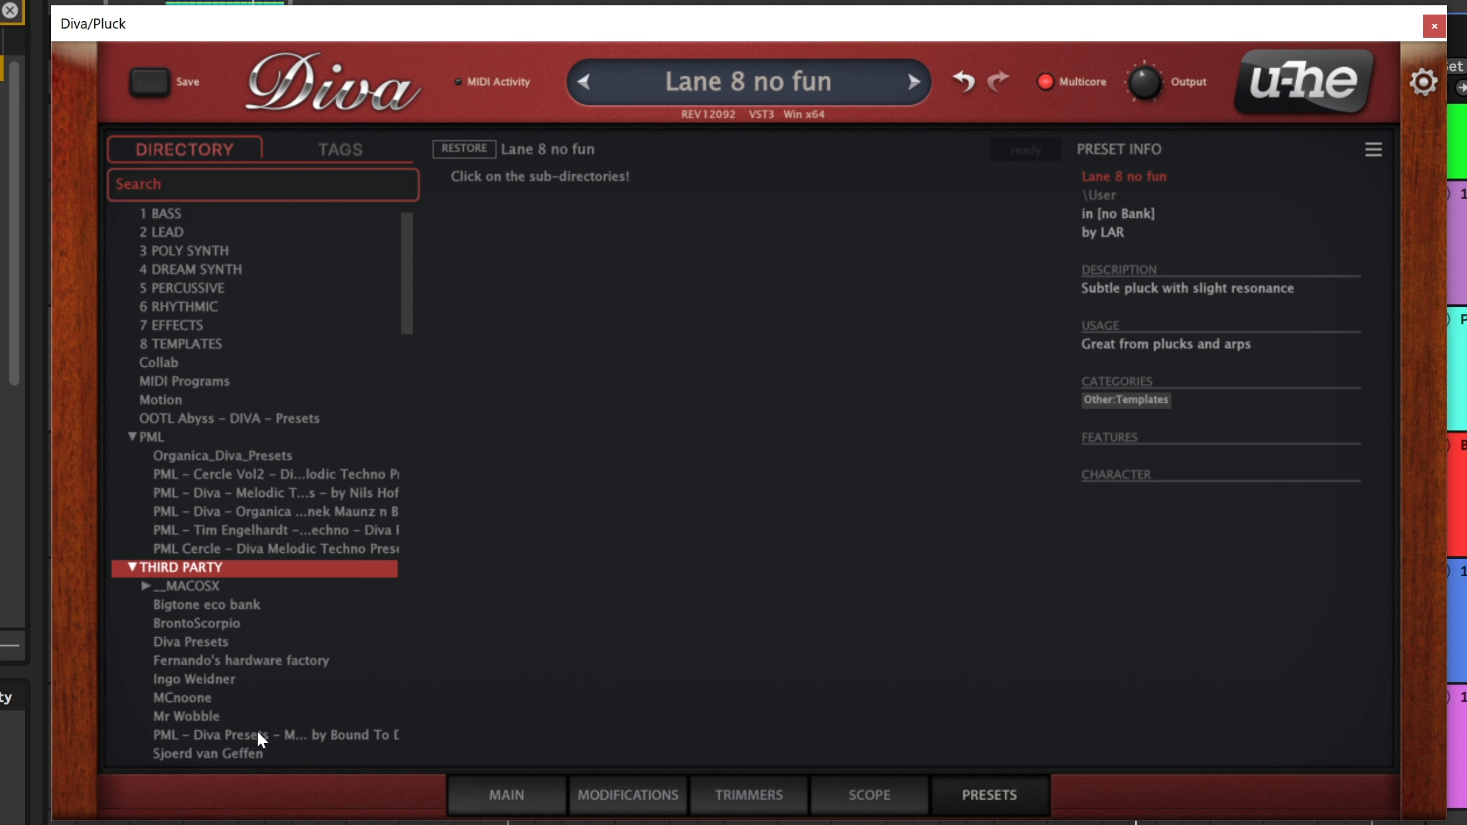
mouse_move(276, 794)
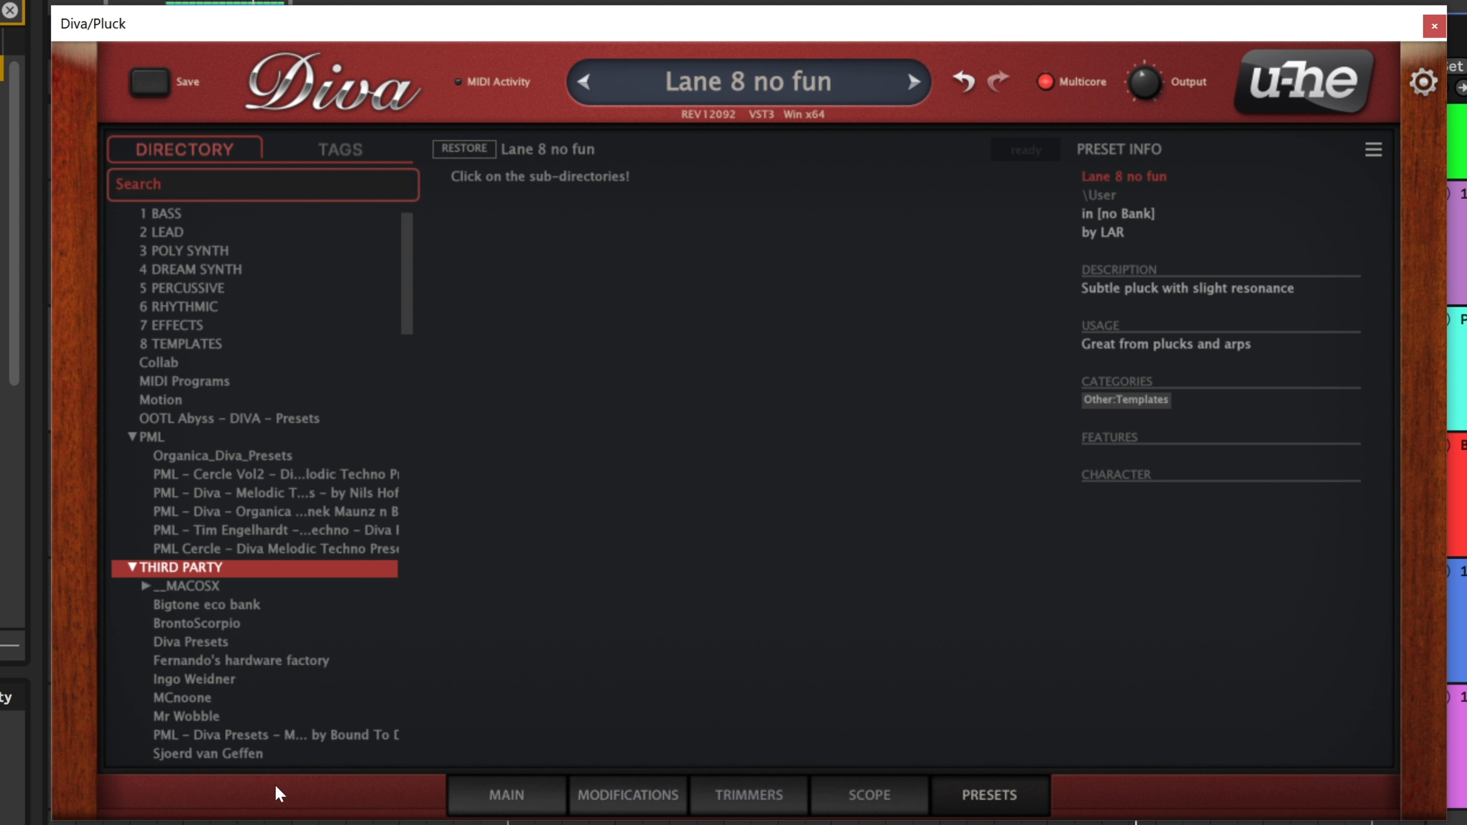
left_click(272, 734)
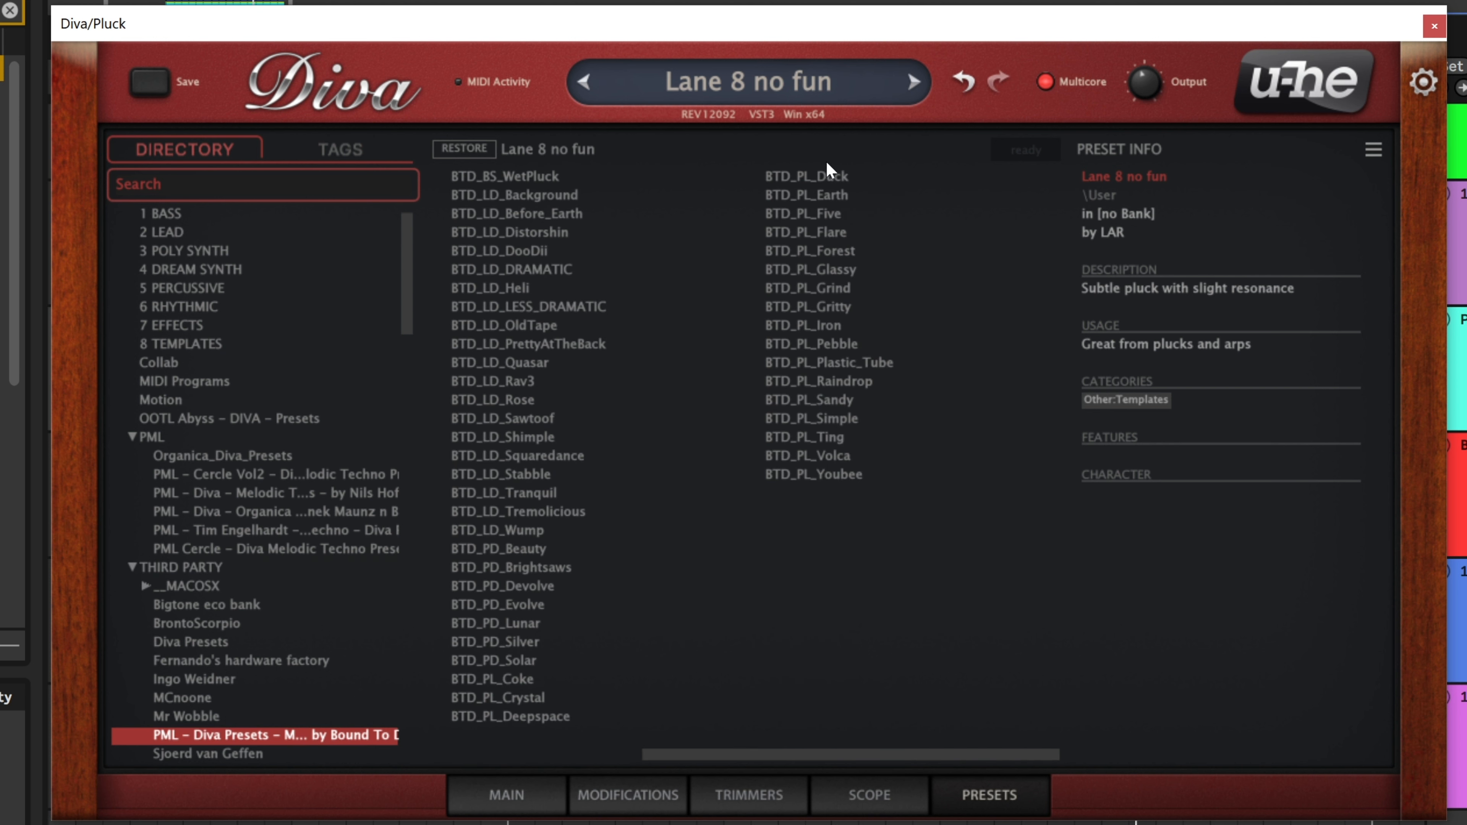
left_click(824, 176)
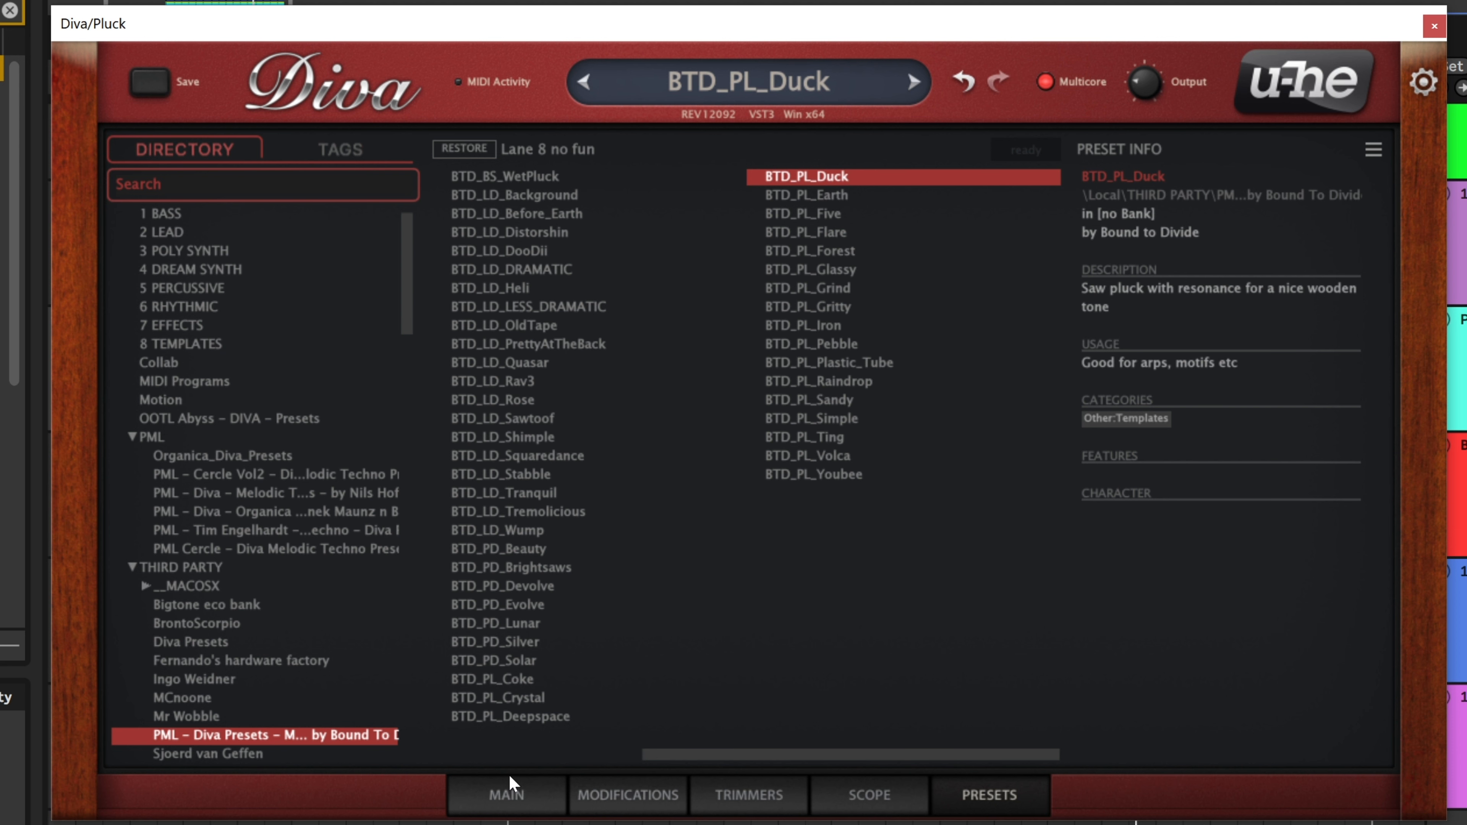
left_click(505, 796)
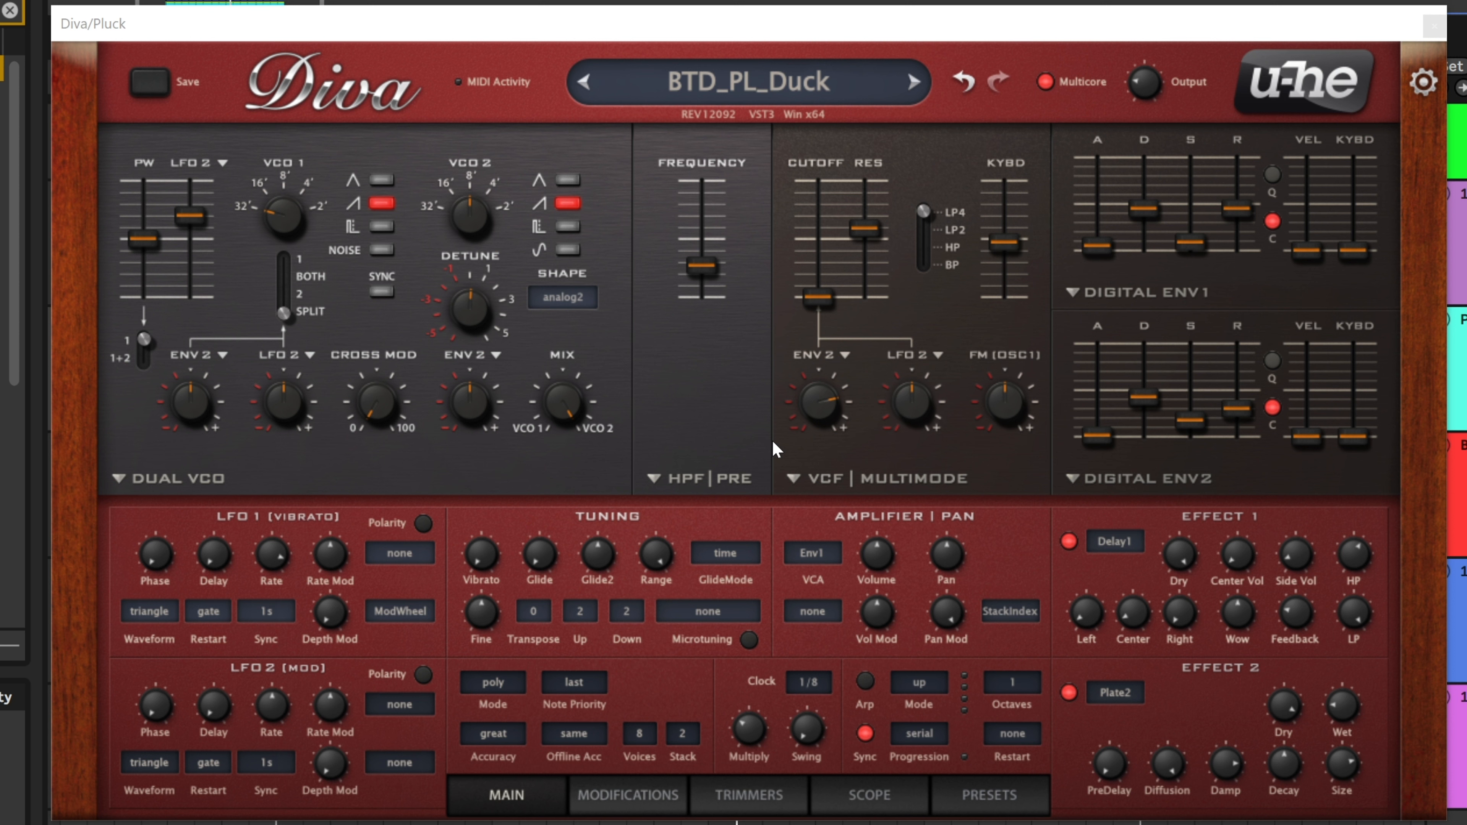
- Pull the VCF resonance slider down slightly on the BTD_PL_Duck patch
left_click_drag(860, 238, 860, 229)
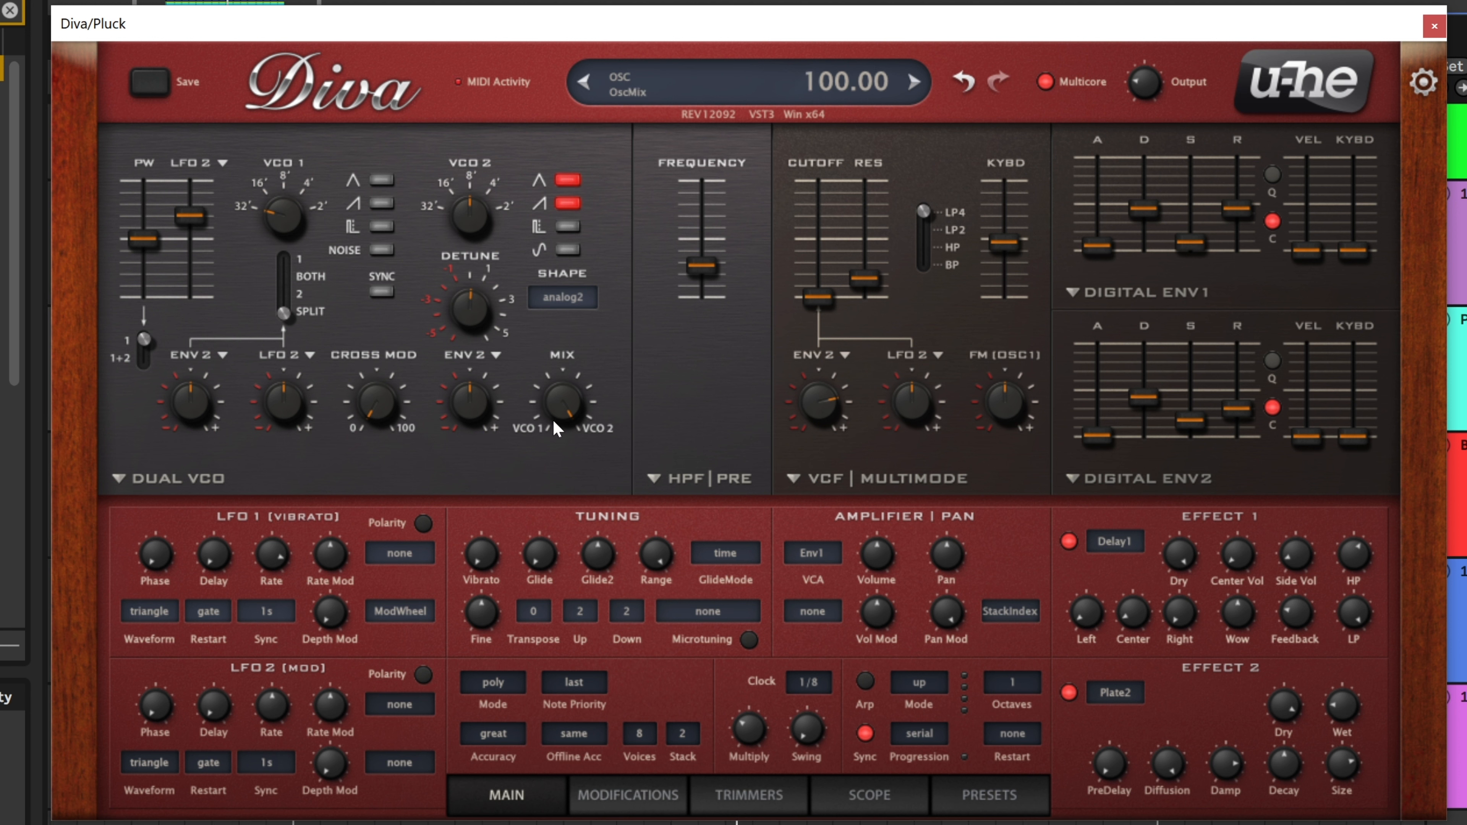
mouse_move(599, 447)
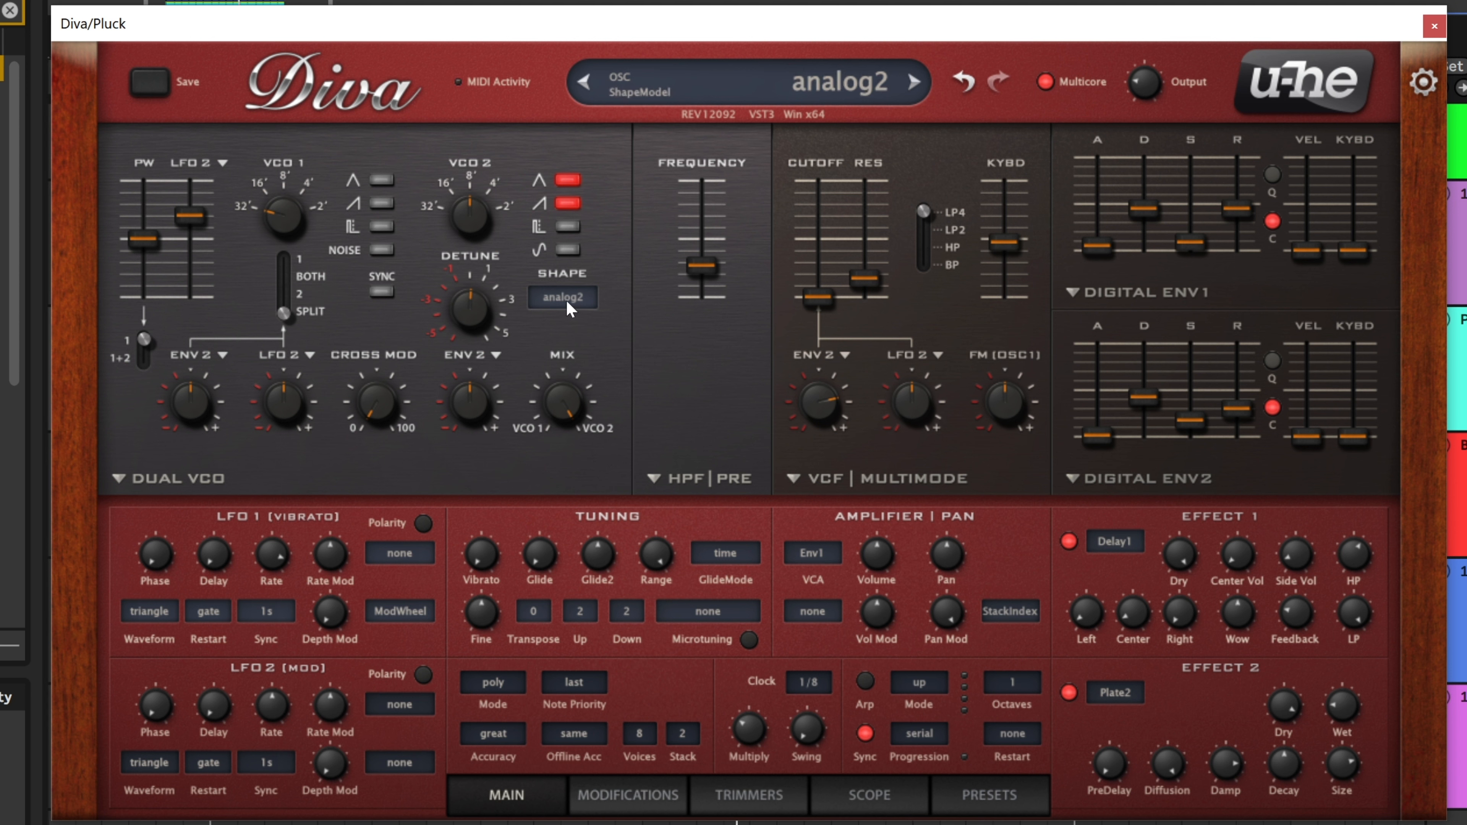
- Switch the oscillator SHAPE model to analog1
left_click(563, 297)
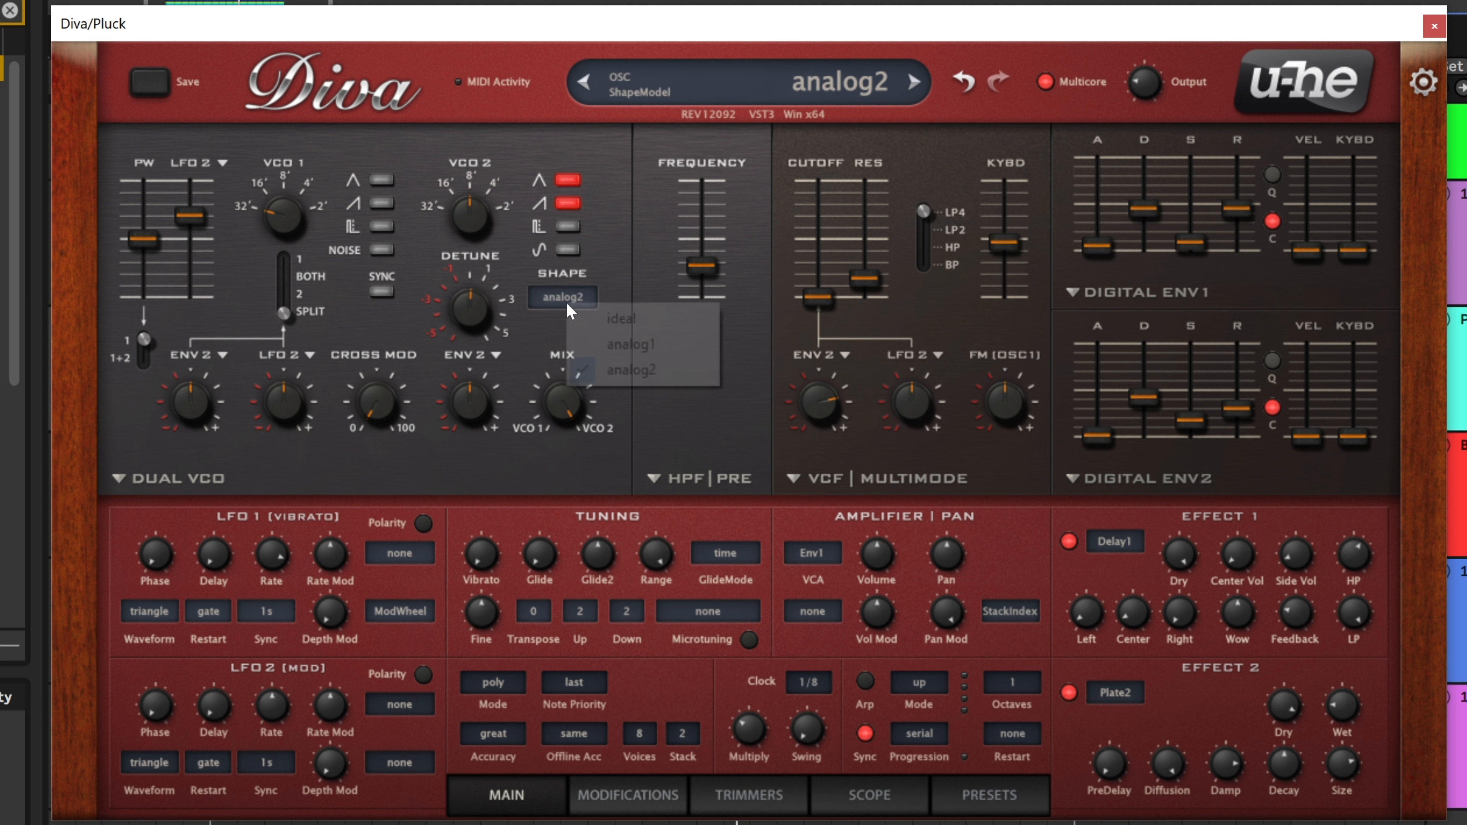
left_click(631, 343)
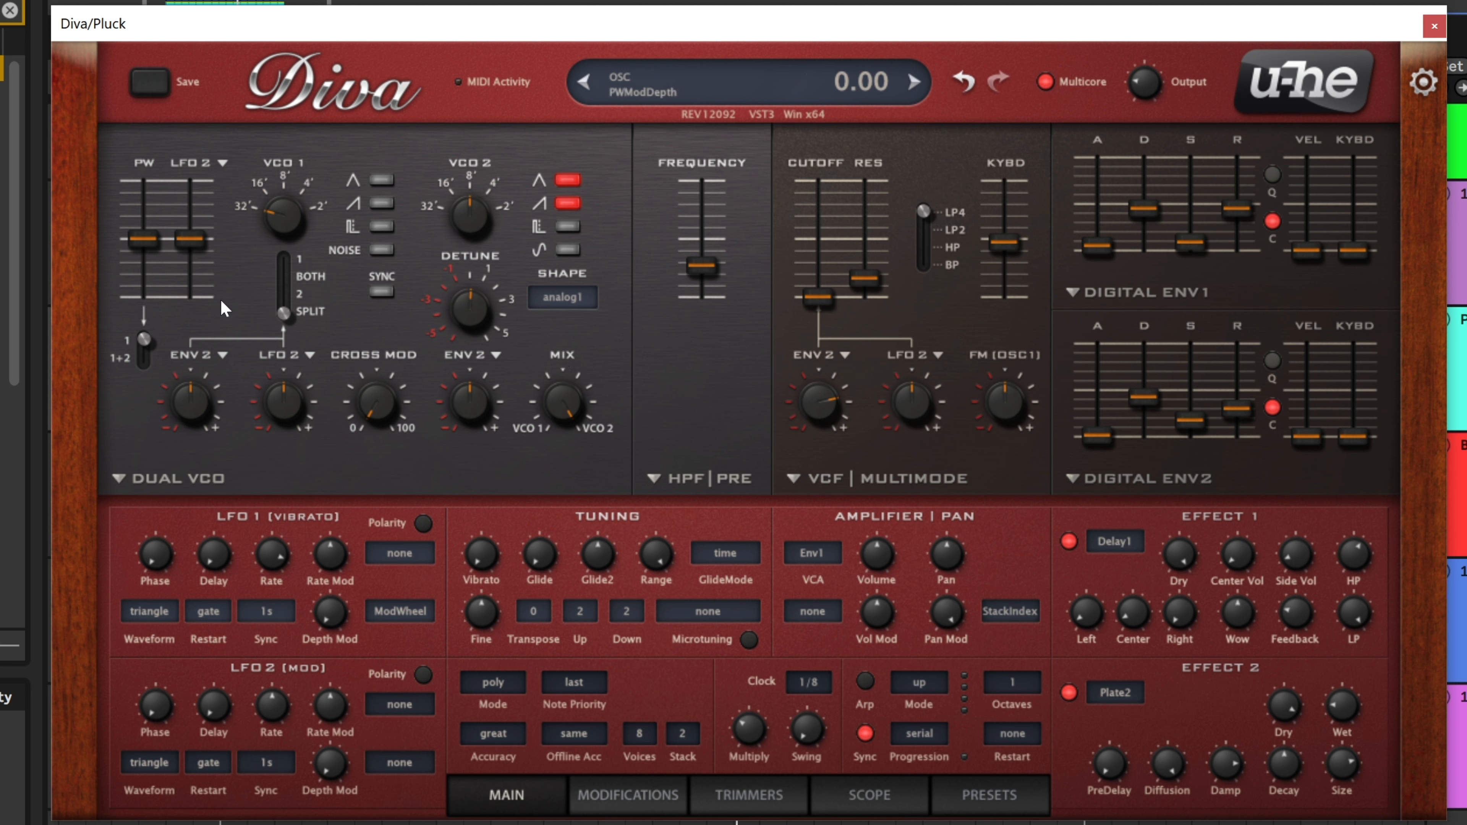
mouse_move(184, 255)
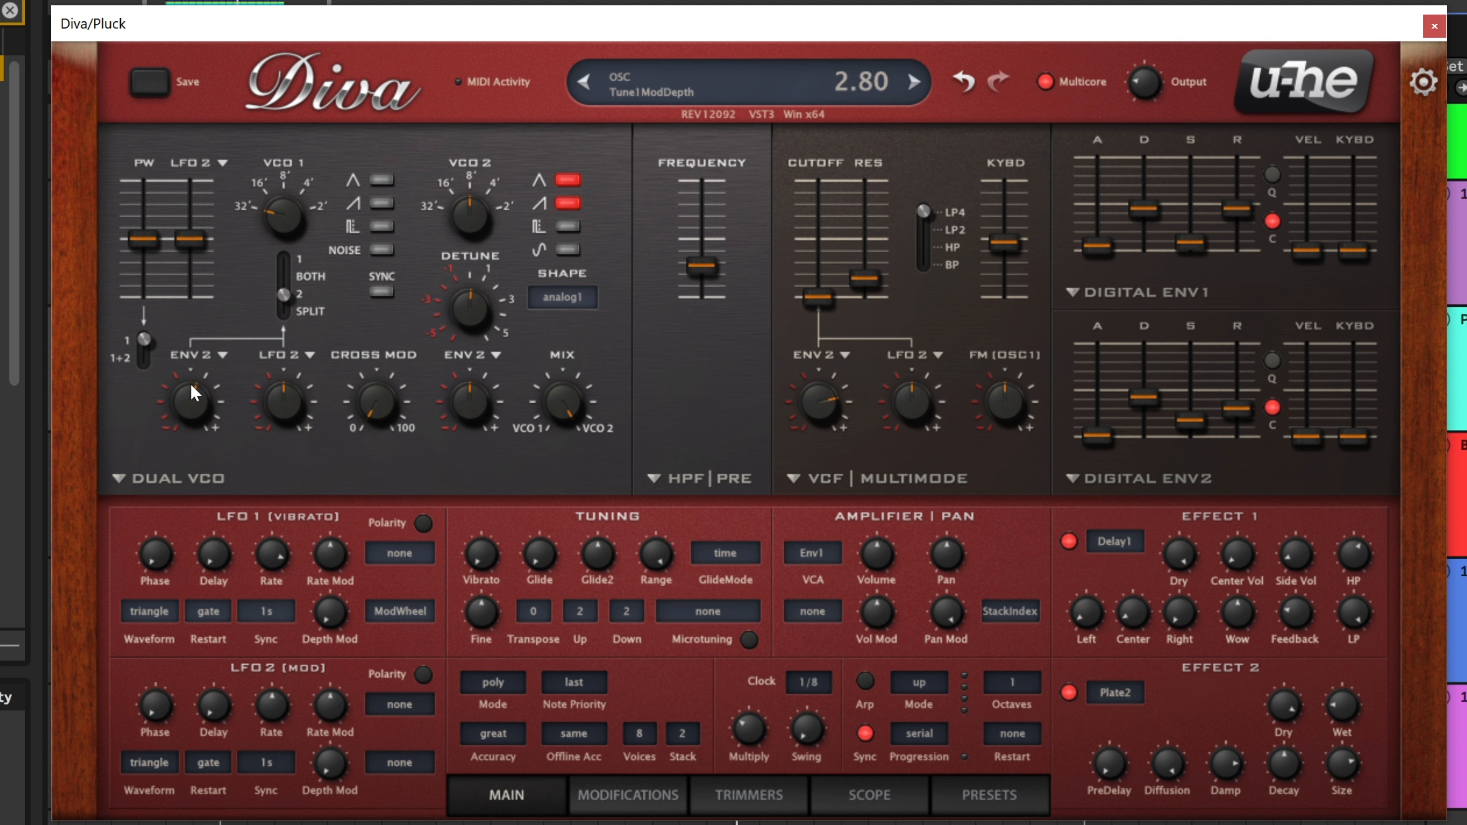
- Fine-tune VCO 1's envelope pitch modulation and shorten envelope 2's decay and release
left_click_drag(192, 392, 192, 337)
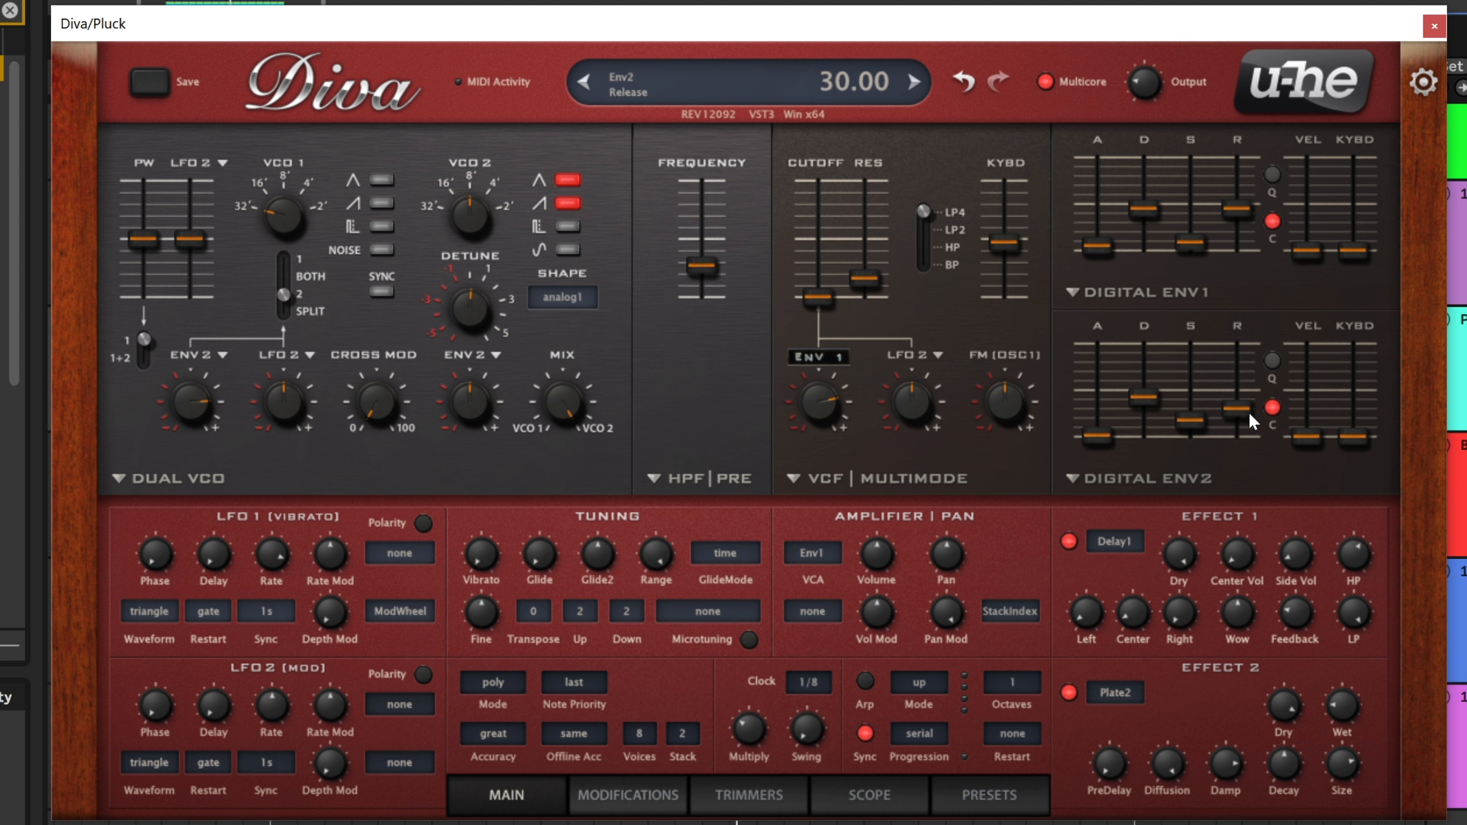
left_click_drag(1137, 408, 1137, 393)
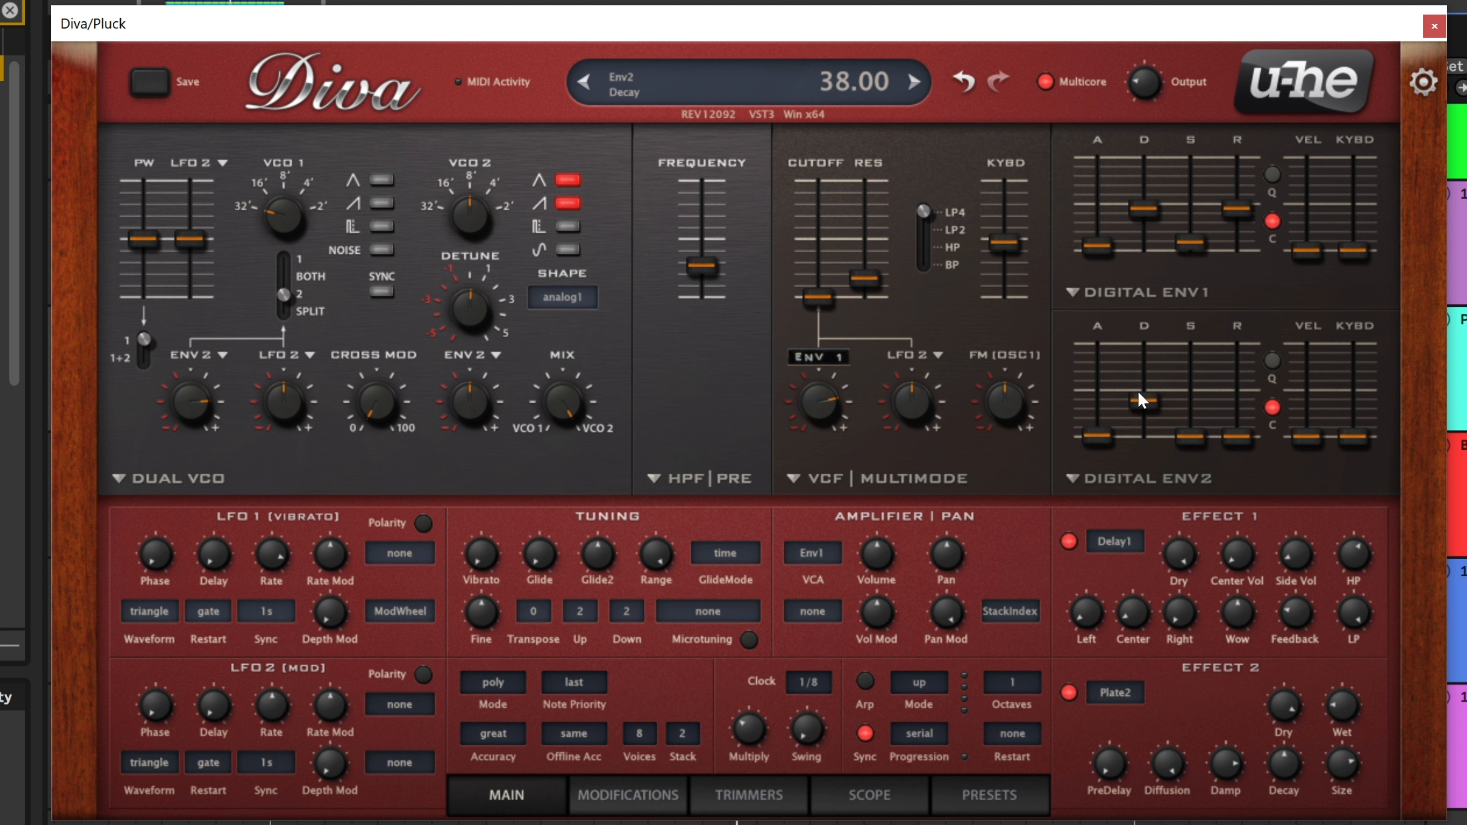
left_click_drag(1134, 397, 1134, 433)
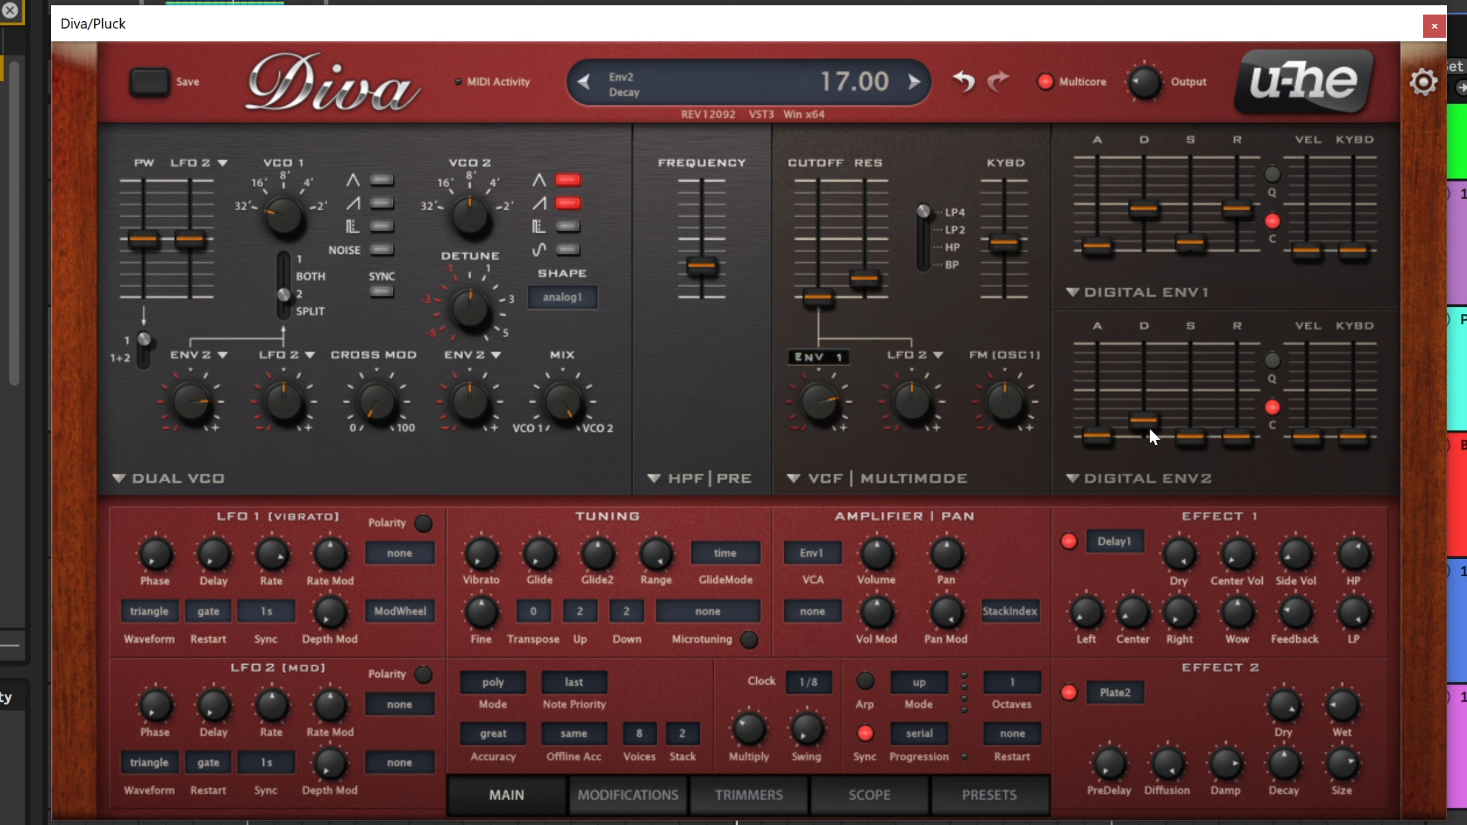
left_click_drag(1154, 421, 1144, 433)
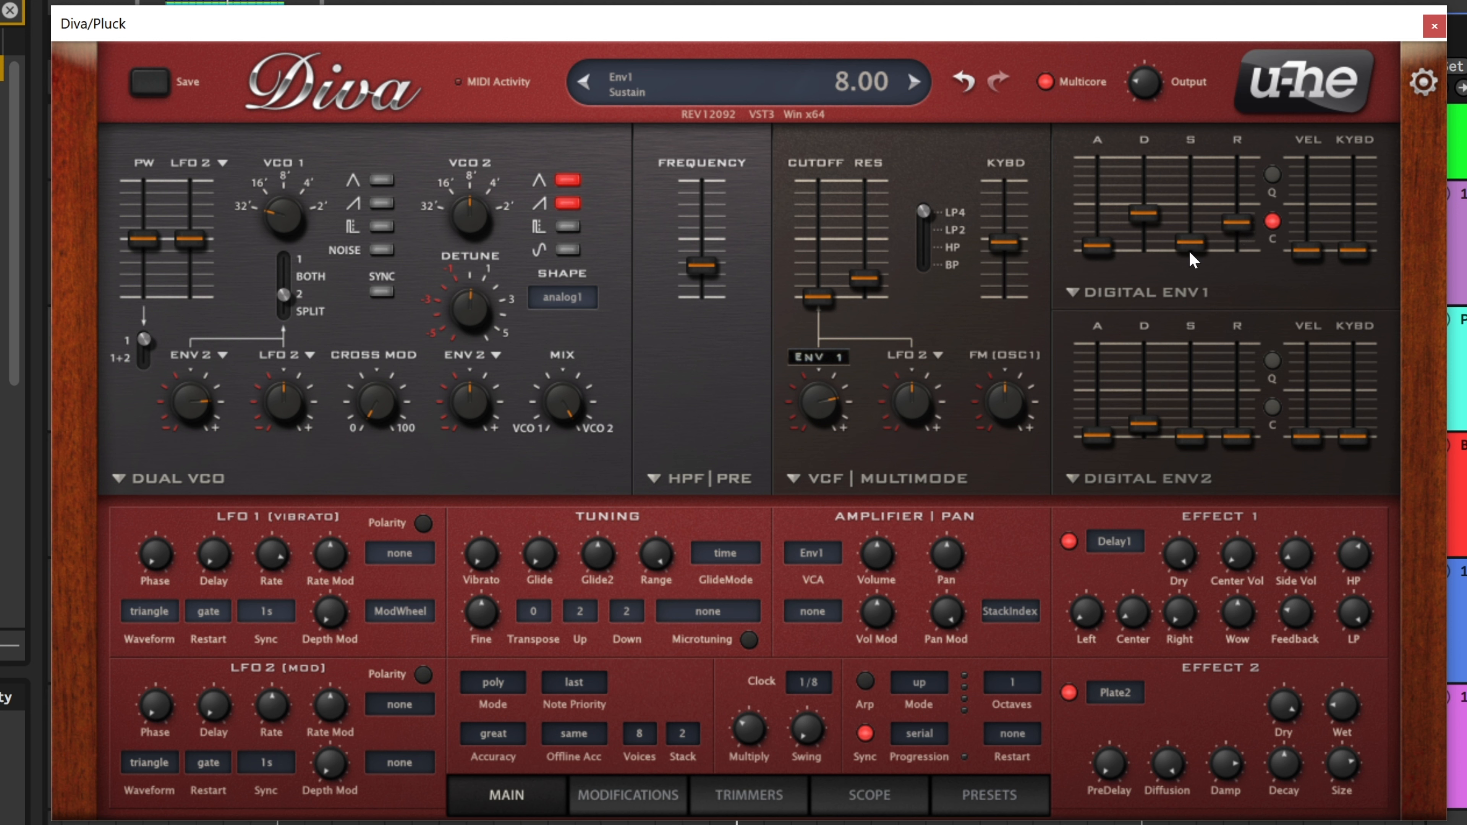
mouse_move(1223, 239)
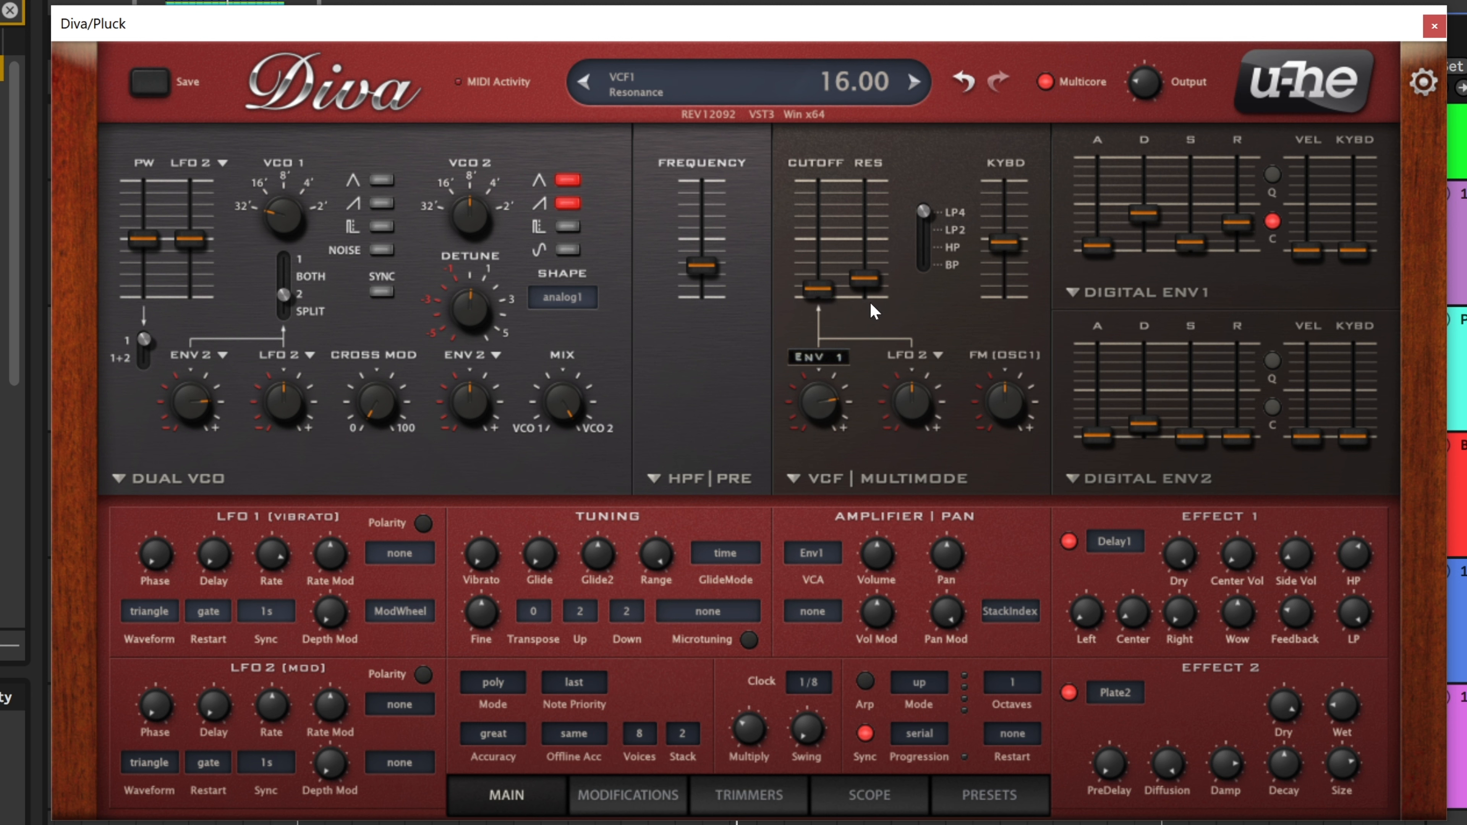
- Set filter cutoff 35 and resonance 16, envelope 1 decay 40, and LFO 2 filter modulation 0
left_click_drag(815, 296, 816, 285)
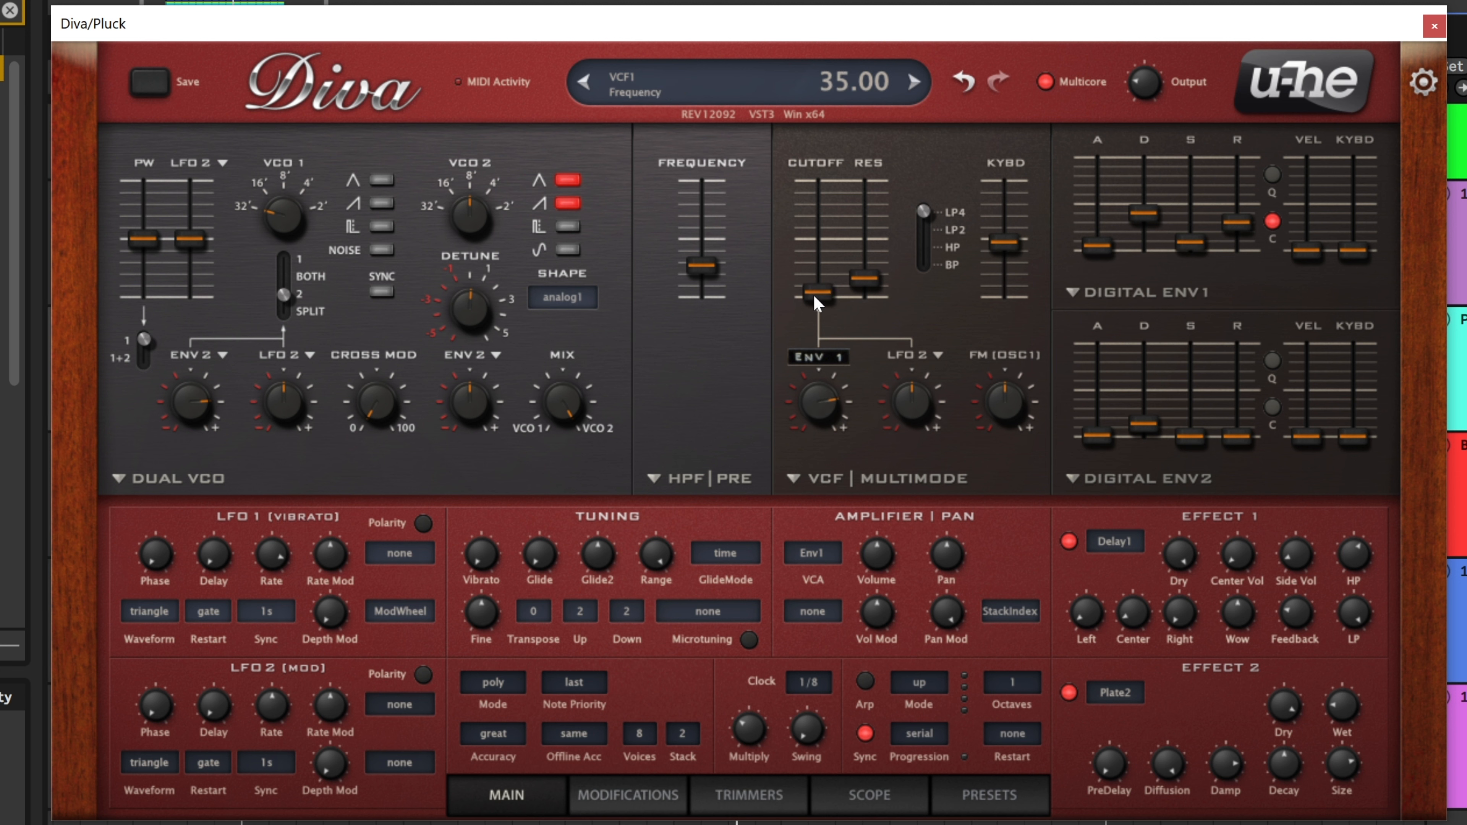
left_click_drag(1237, 224, 1237, 217)
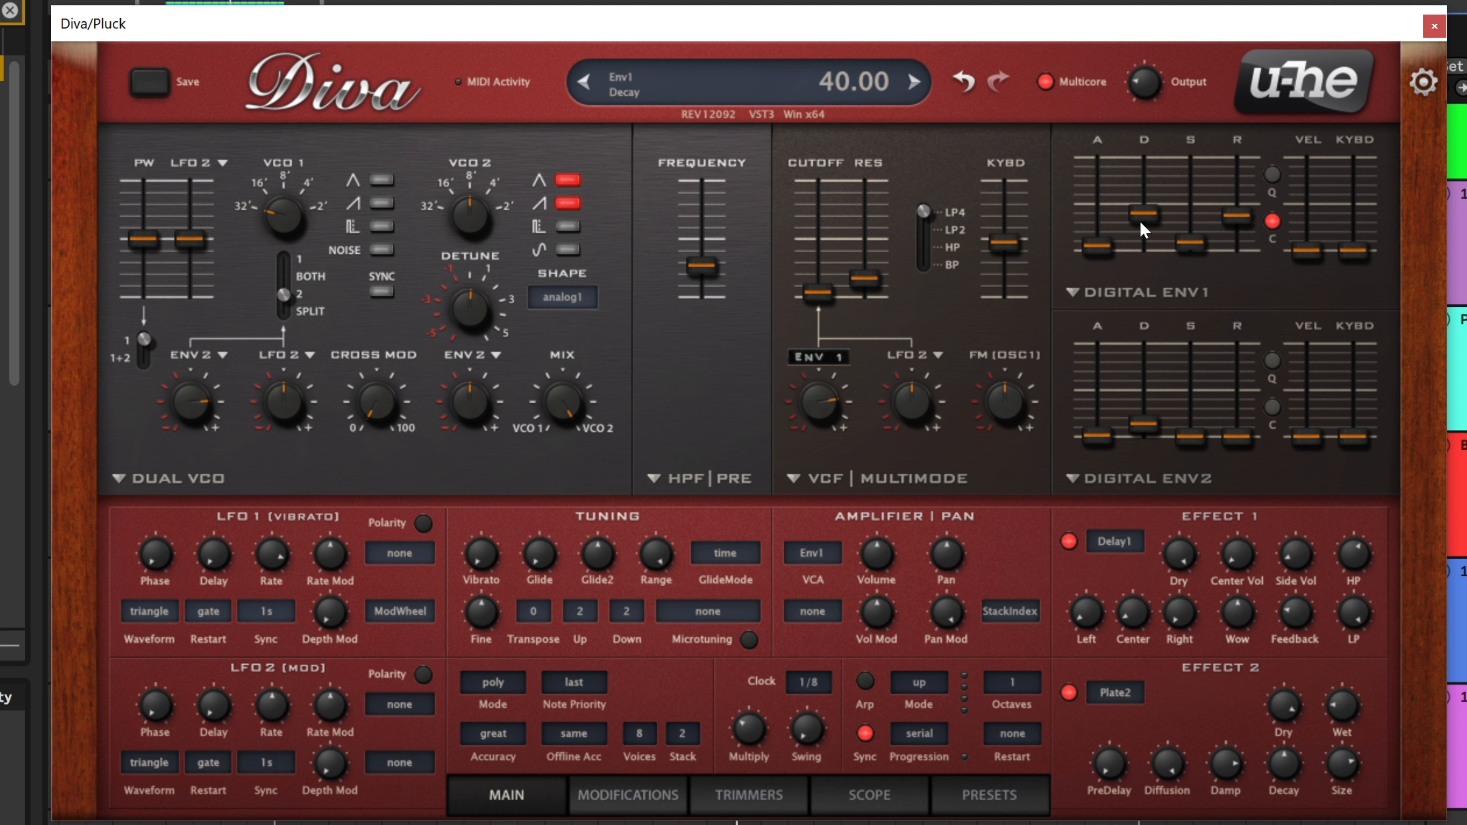
left_click_drag(1142, 220, 1142, 213)
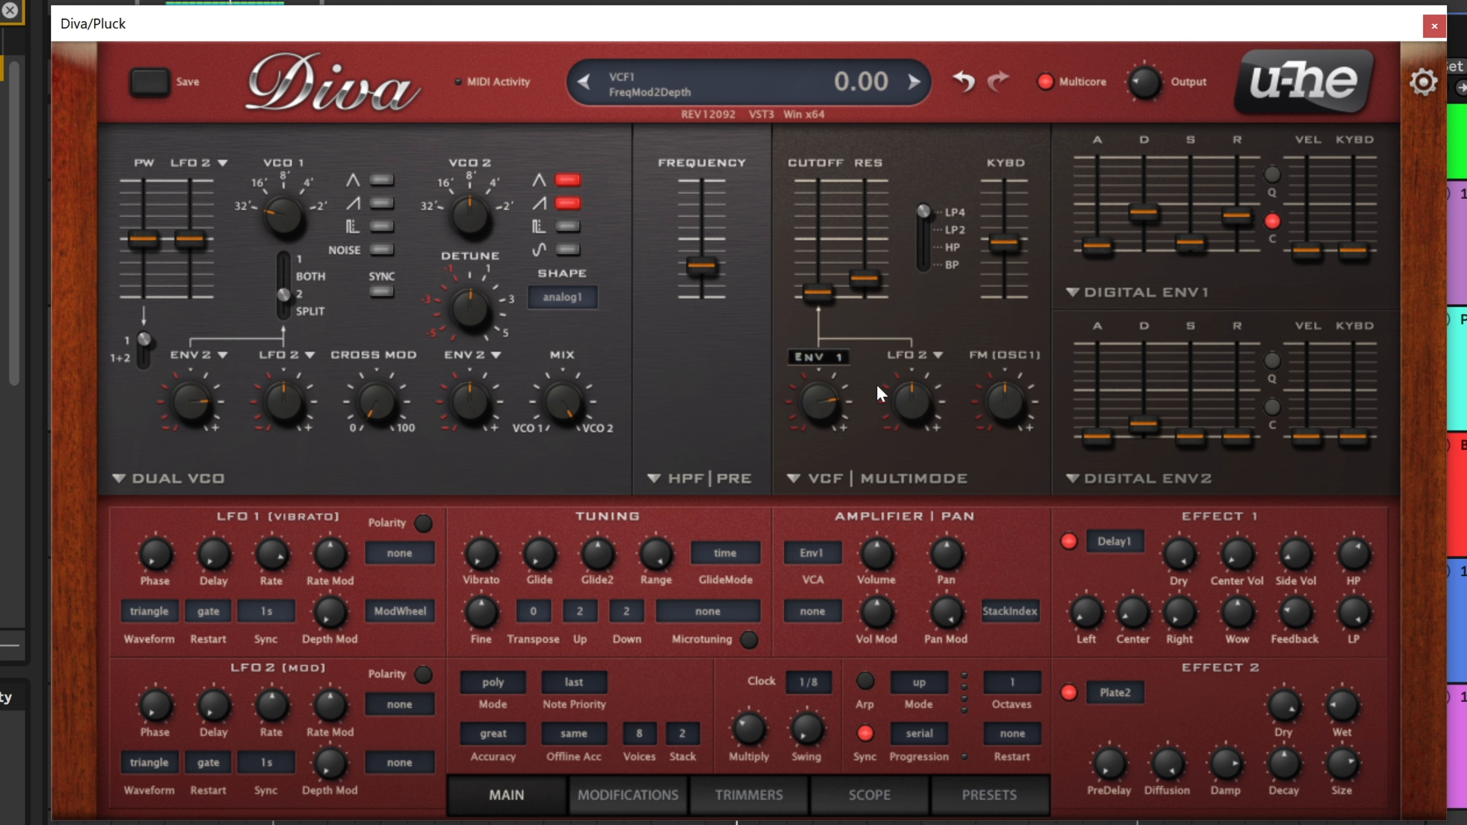
left_click_drag(855, 298, 867, 279)
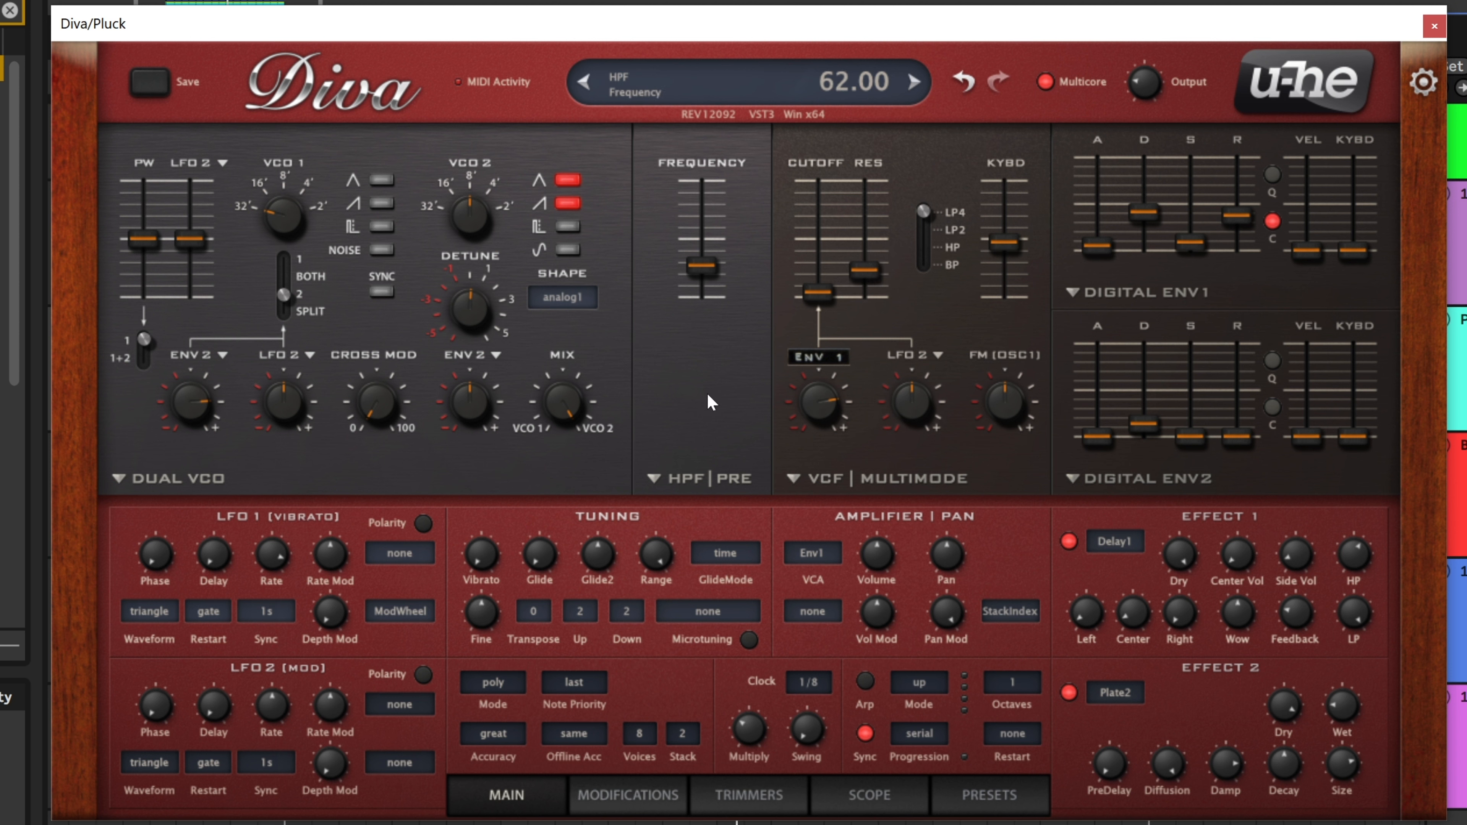
- Choose the BITE model for Diva's high-pass filter section
left_click(709, 479)
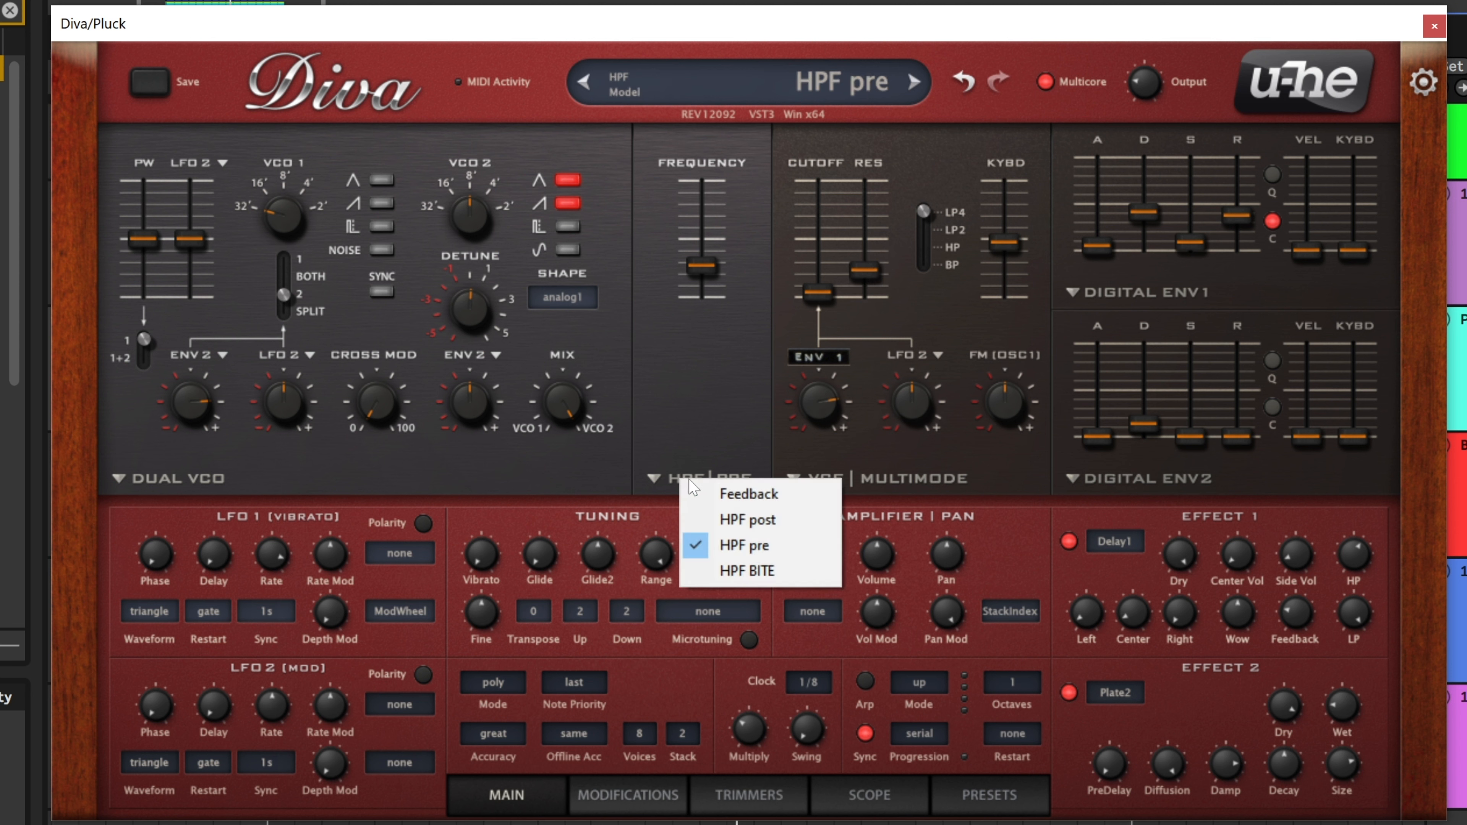
left_click(747, 570)
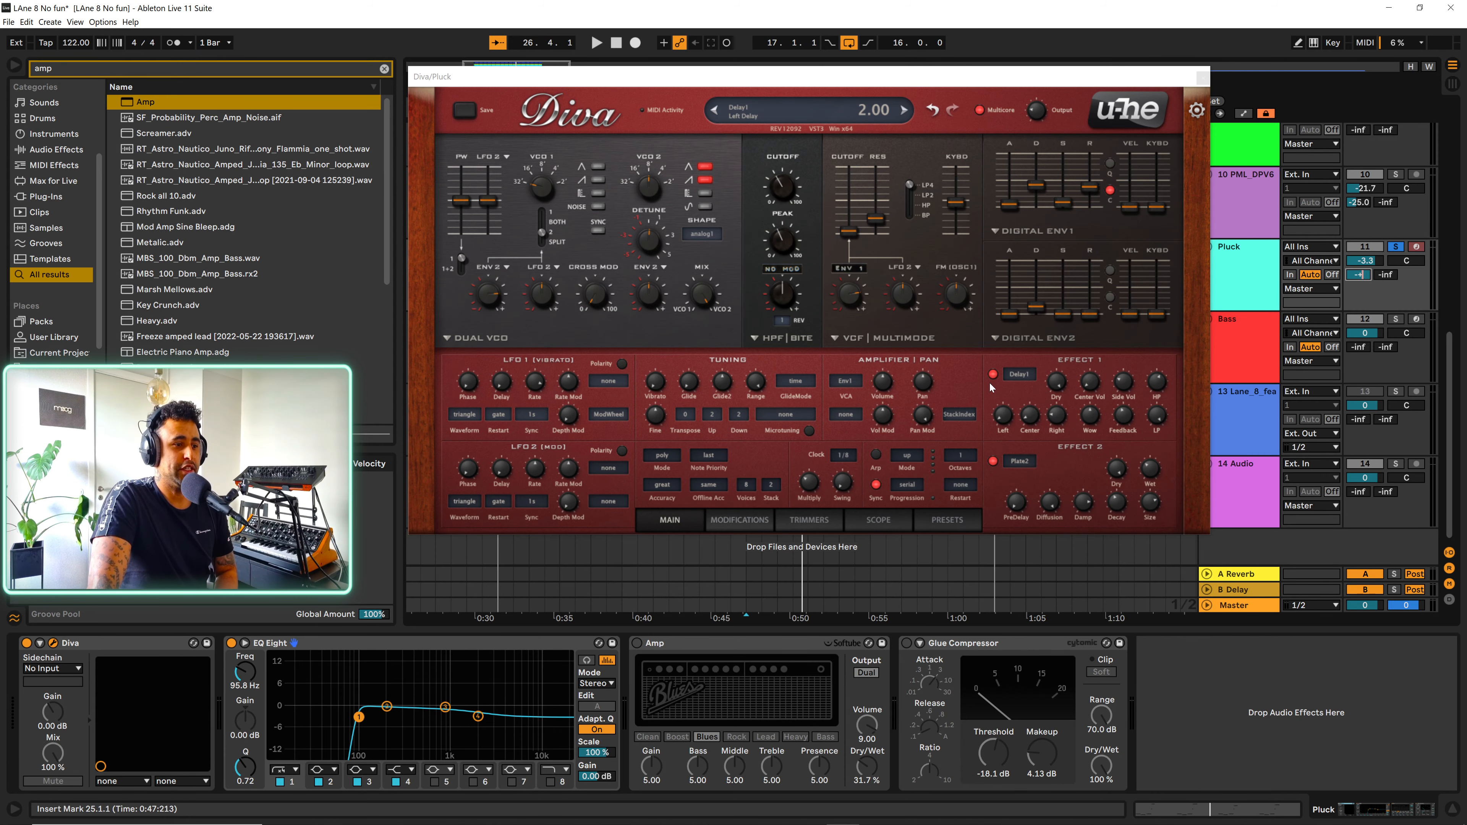
- Set the Delay1 effect's high-pass to 0 and low-pass to 100
left_click(1021, 465)
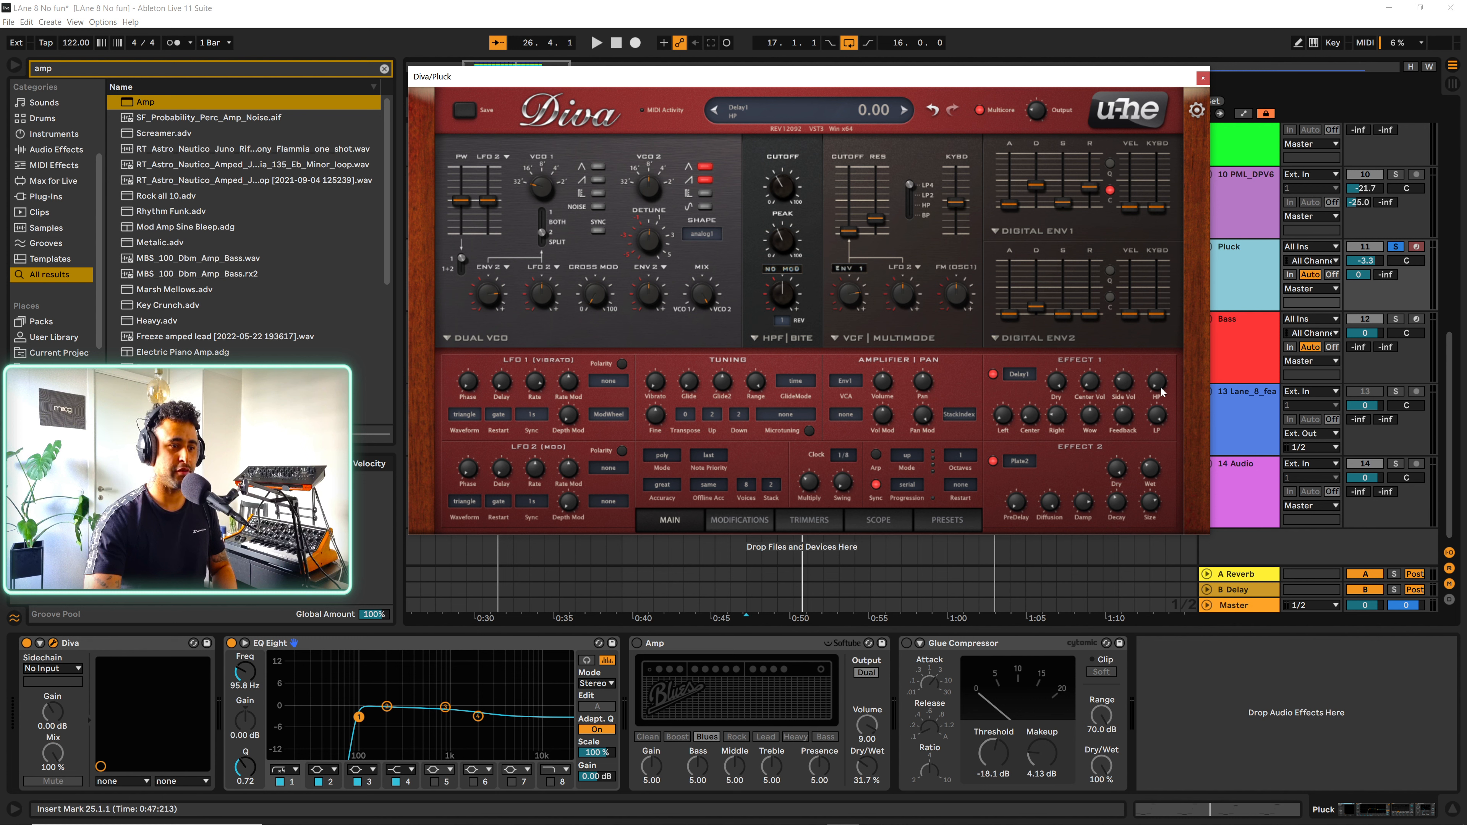
left_click_drag(1127, 383, 1126, 384)
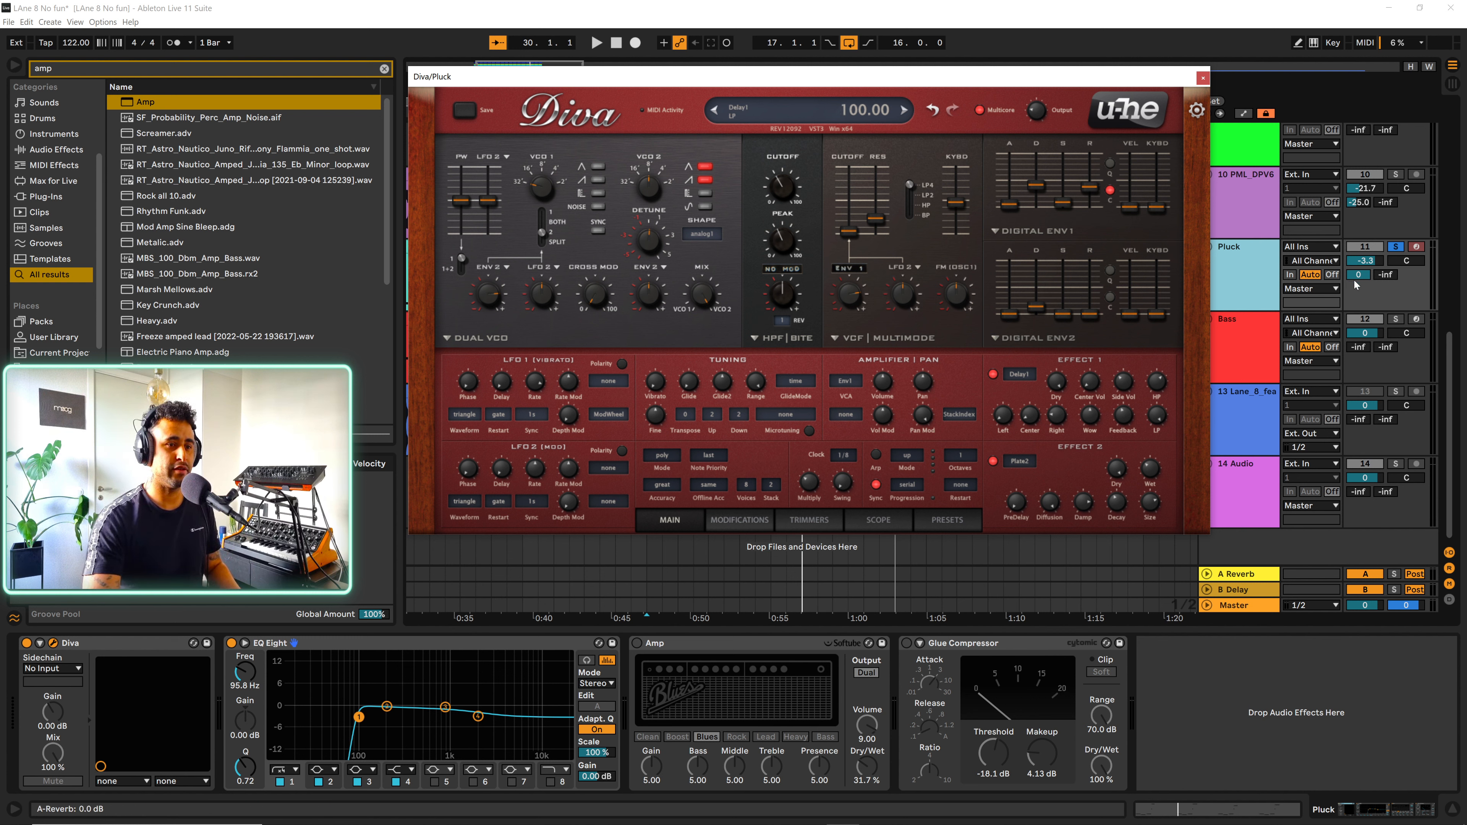
left_click(1202, 77)
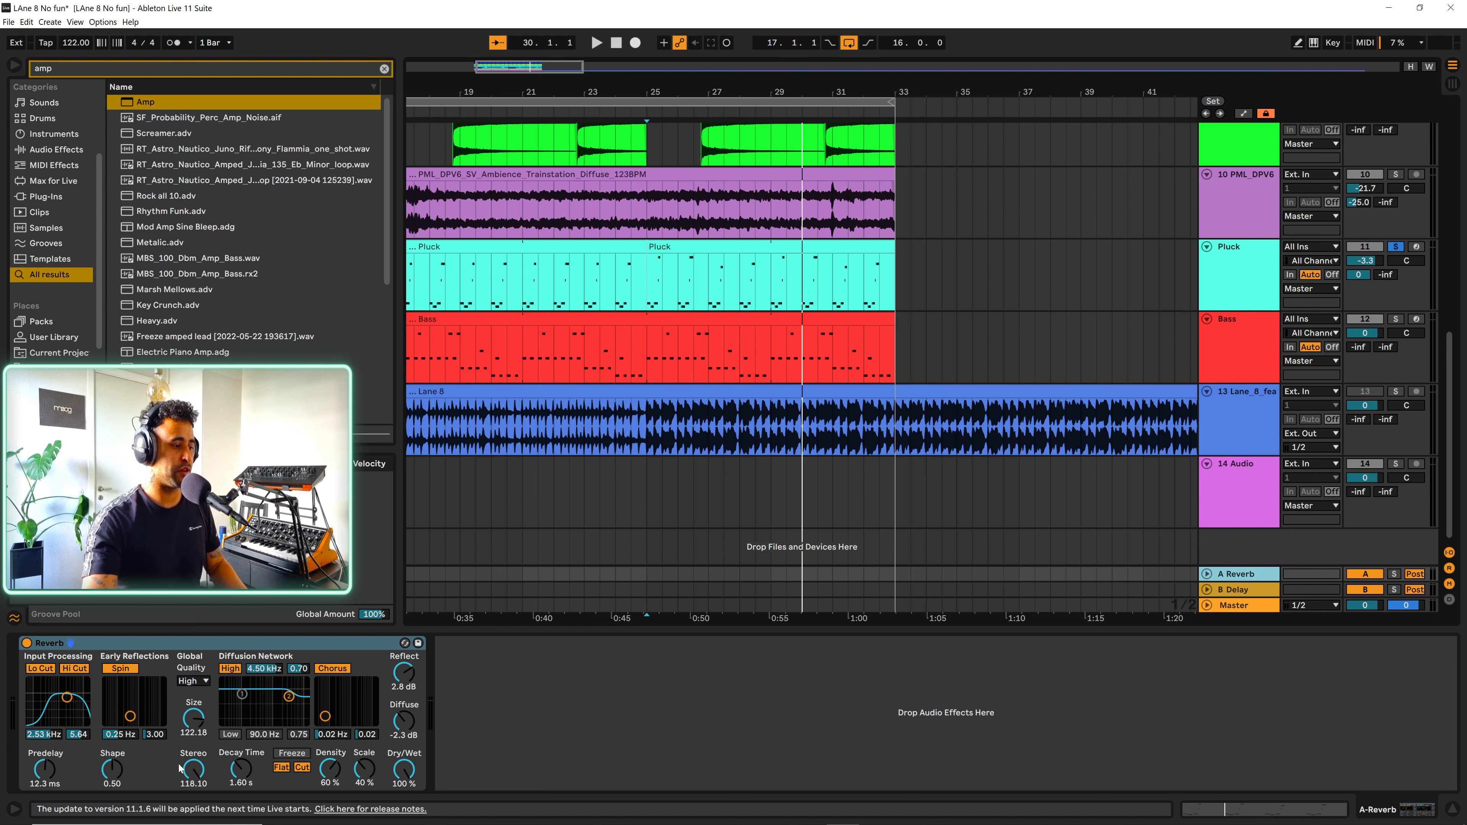
mouse_move(596, 702)
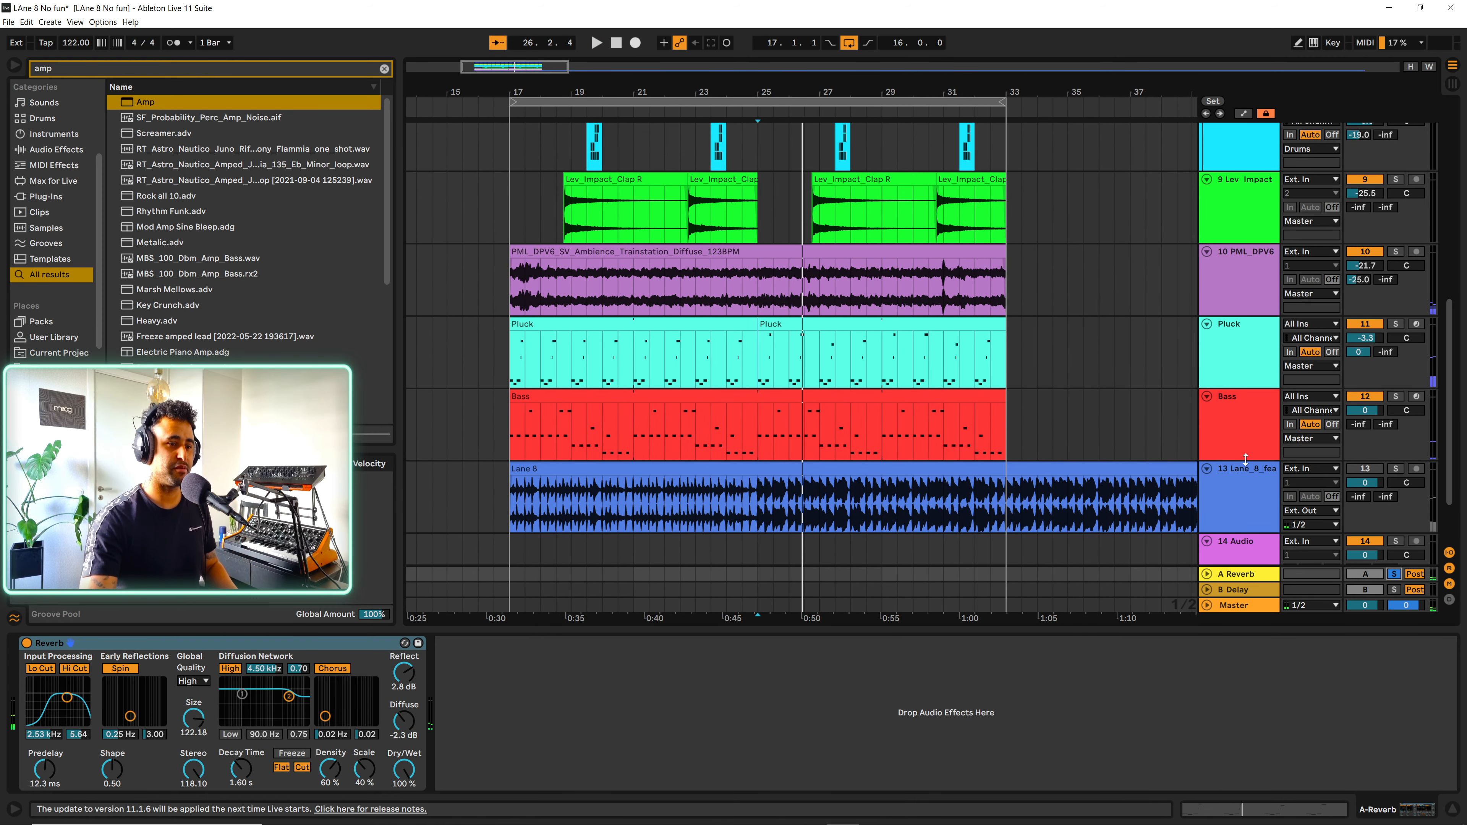
left_click(1235, 324)
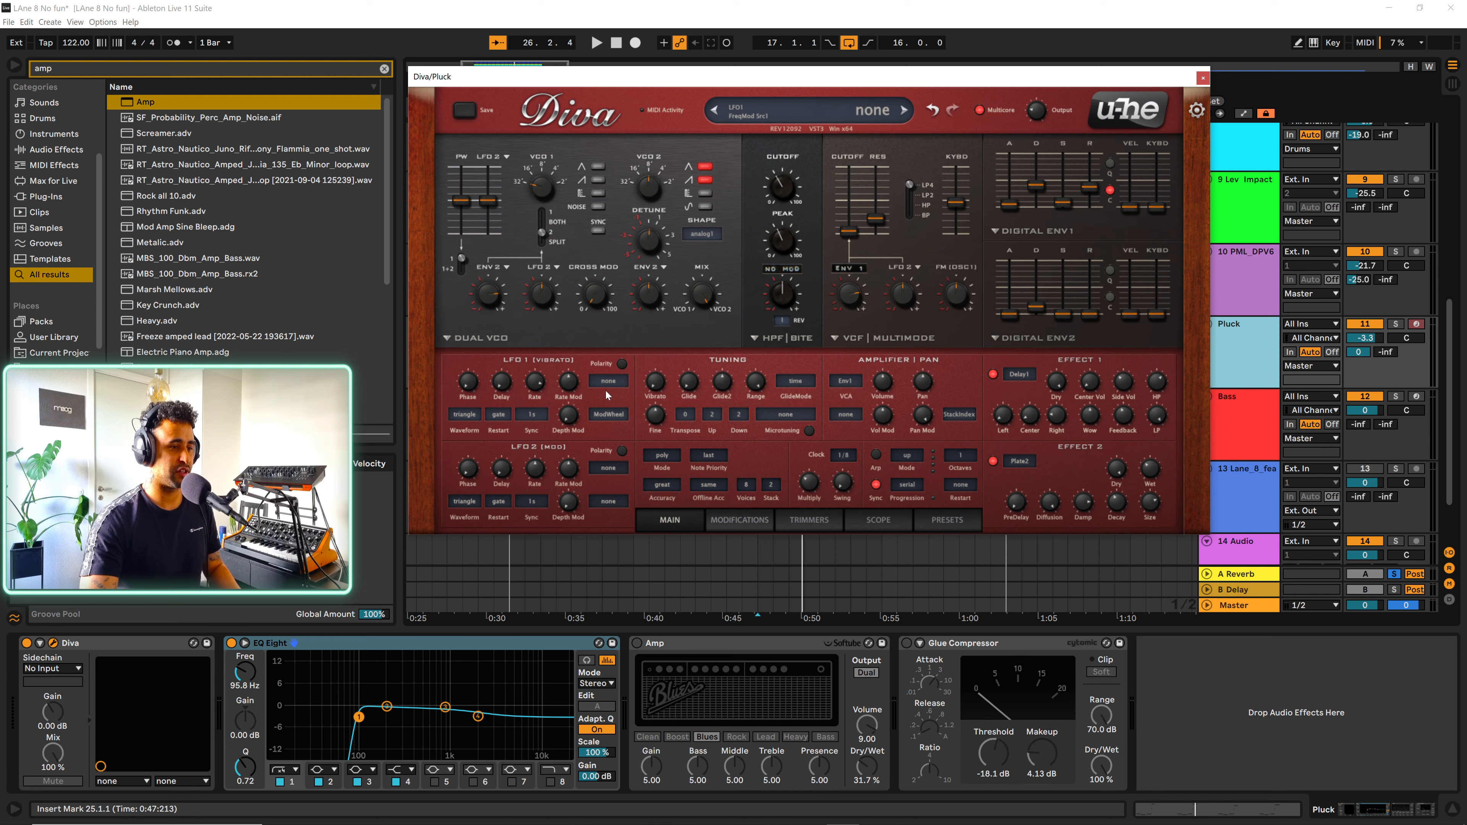
- Close the Diva editor window to return to the Pluck track's device chain
left_click(1202, 77)
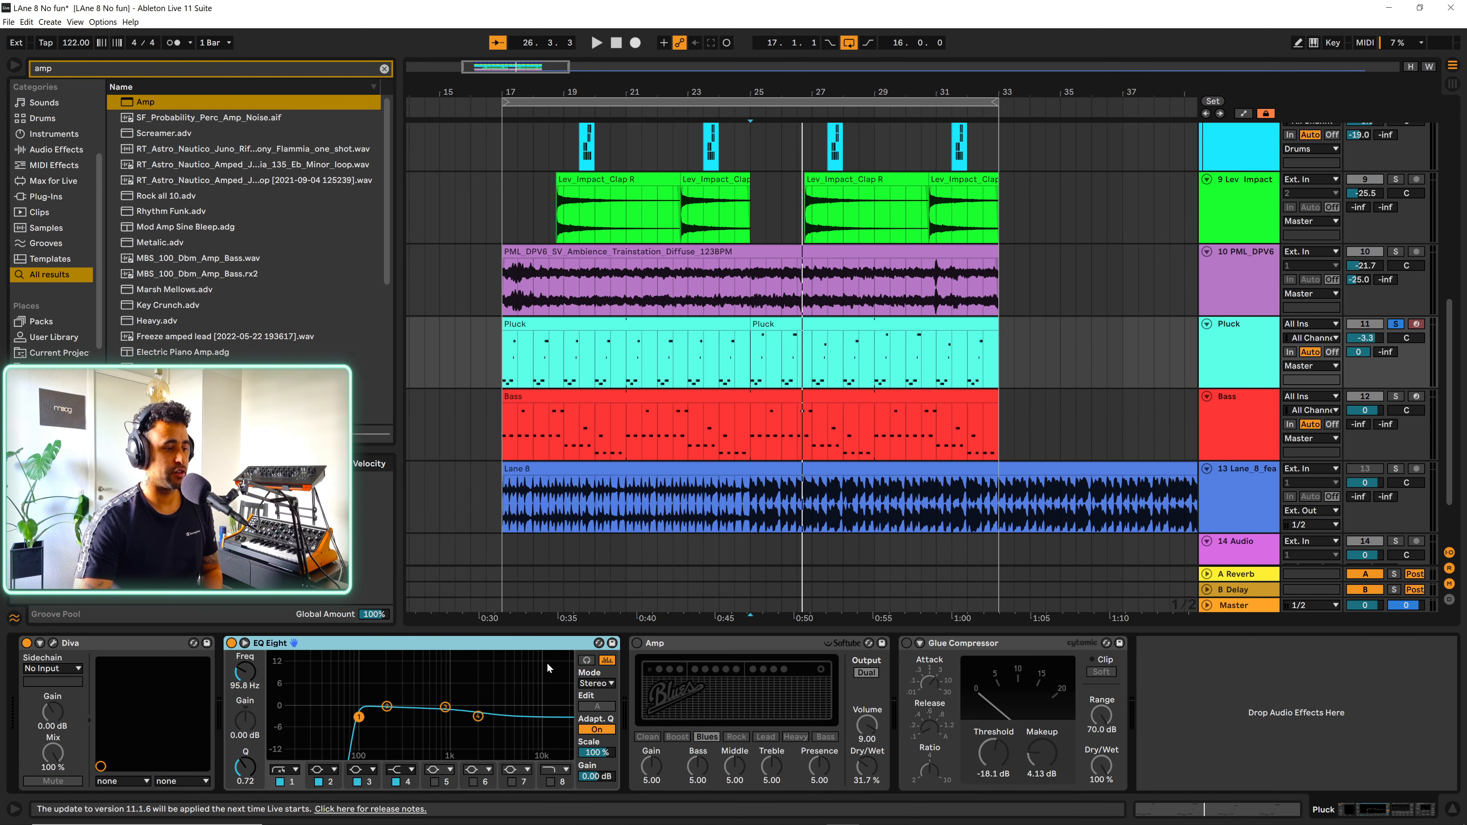
mouse_move(374, 662)
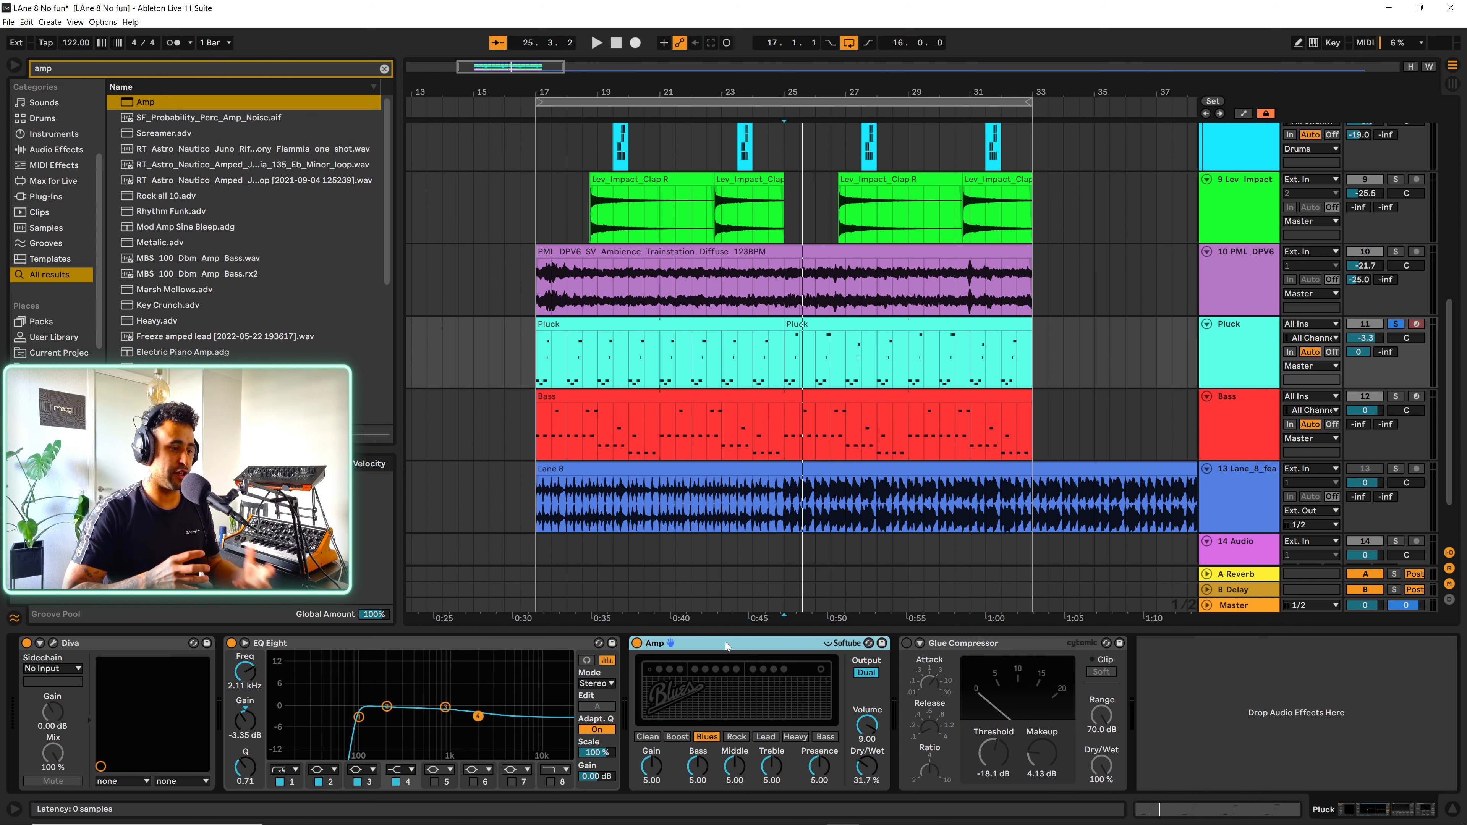
- Search the browser for 'pedal'
left_click(384, 70)
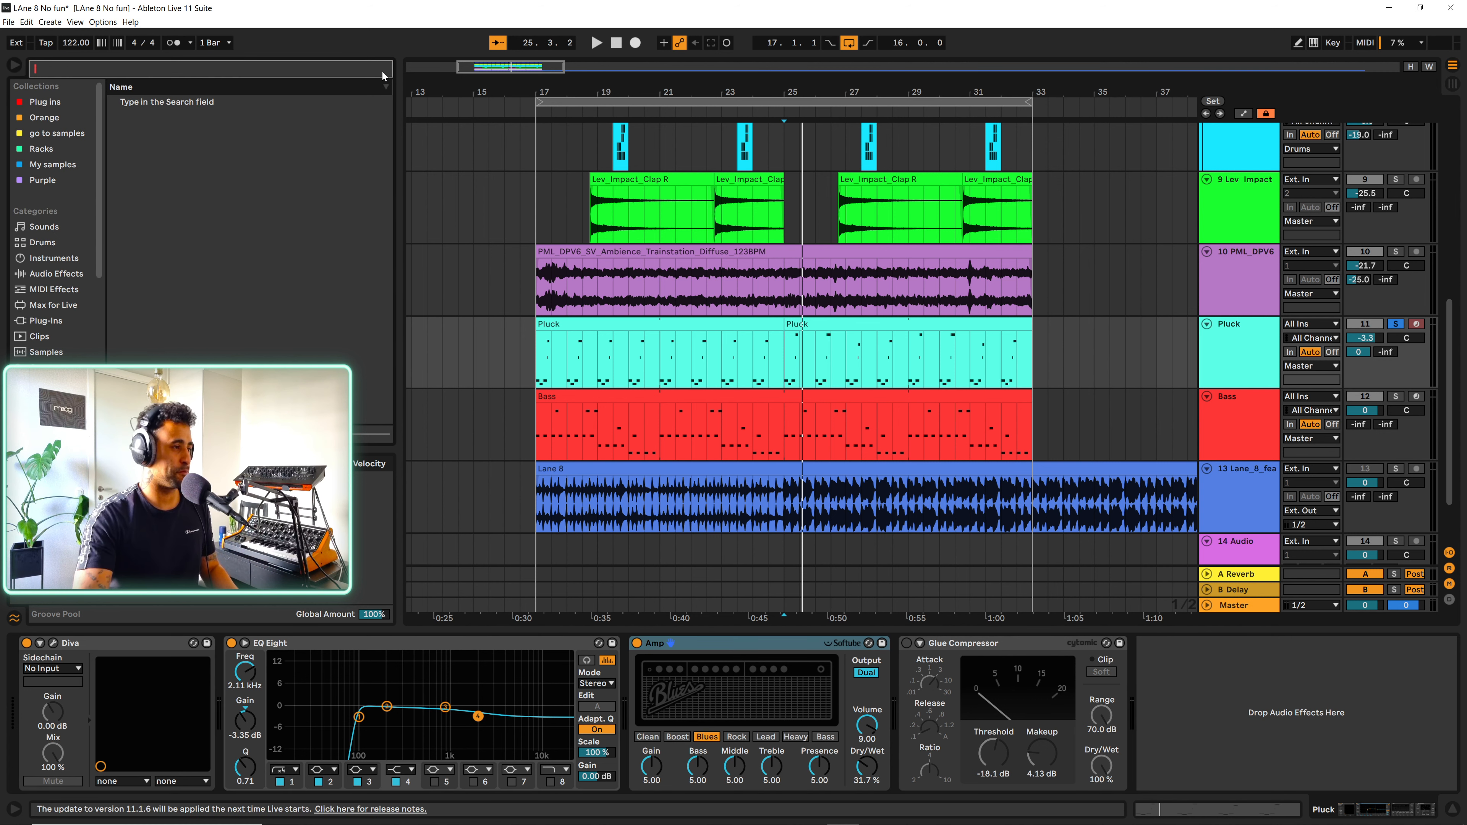
type("pedal")
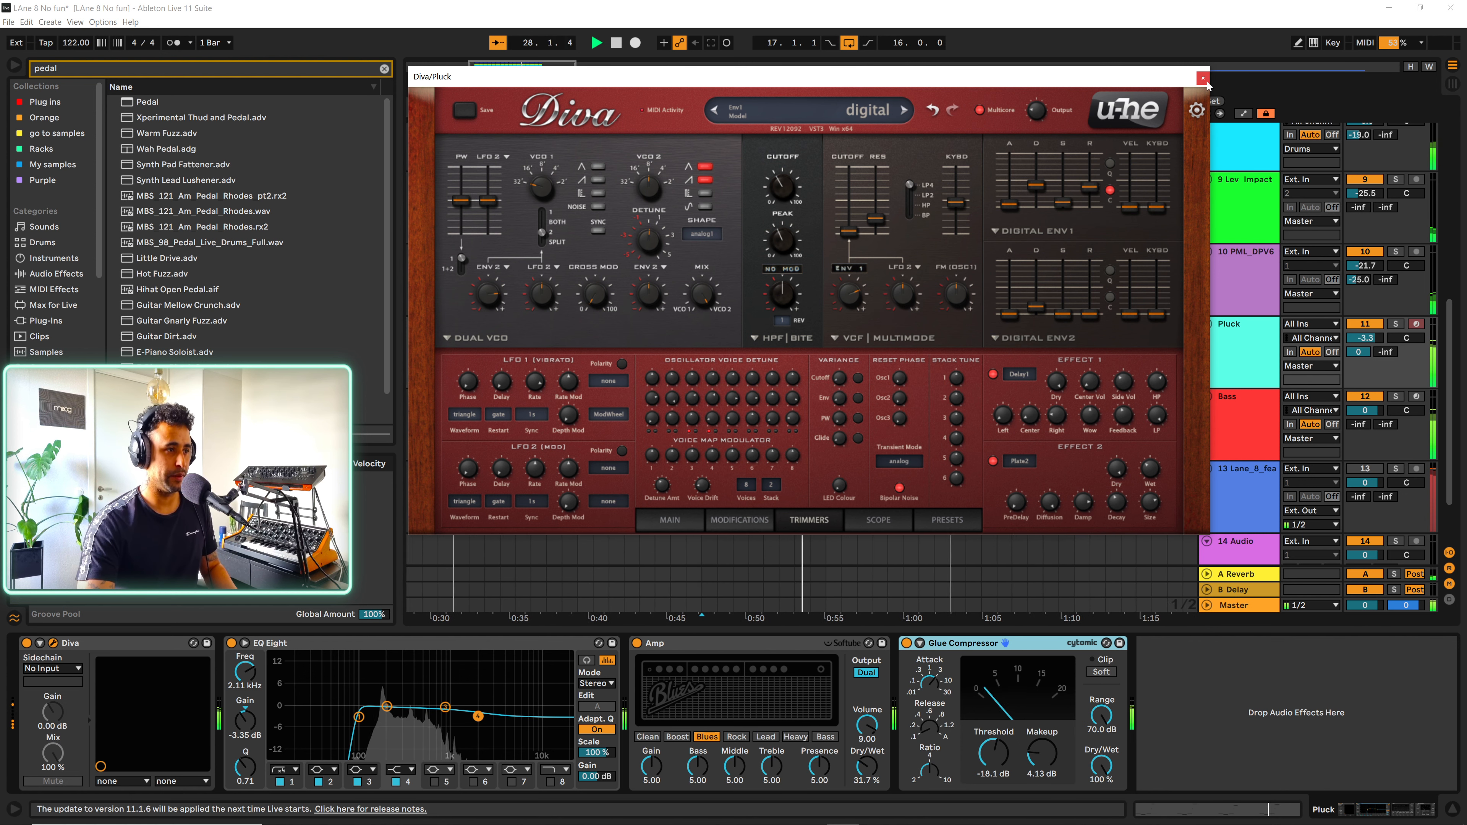
- Close Diva's editor again, leaving the arrangement showing from bar 17
left_click(1202, 76)
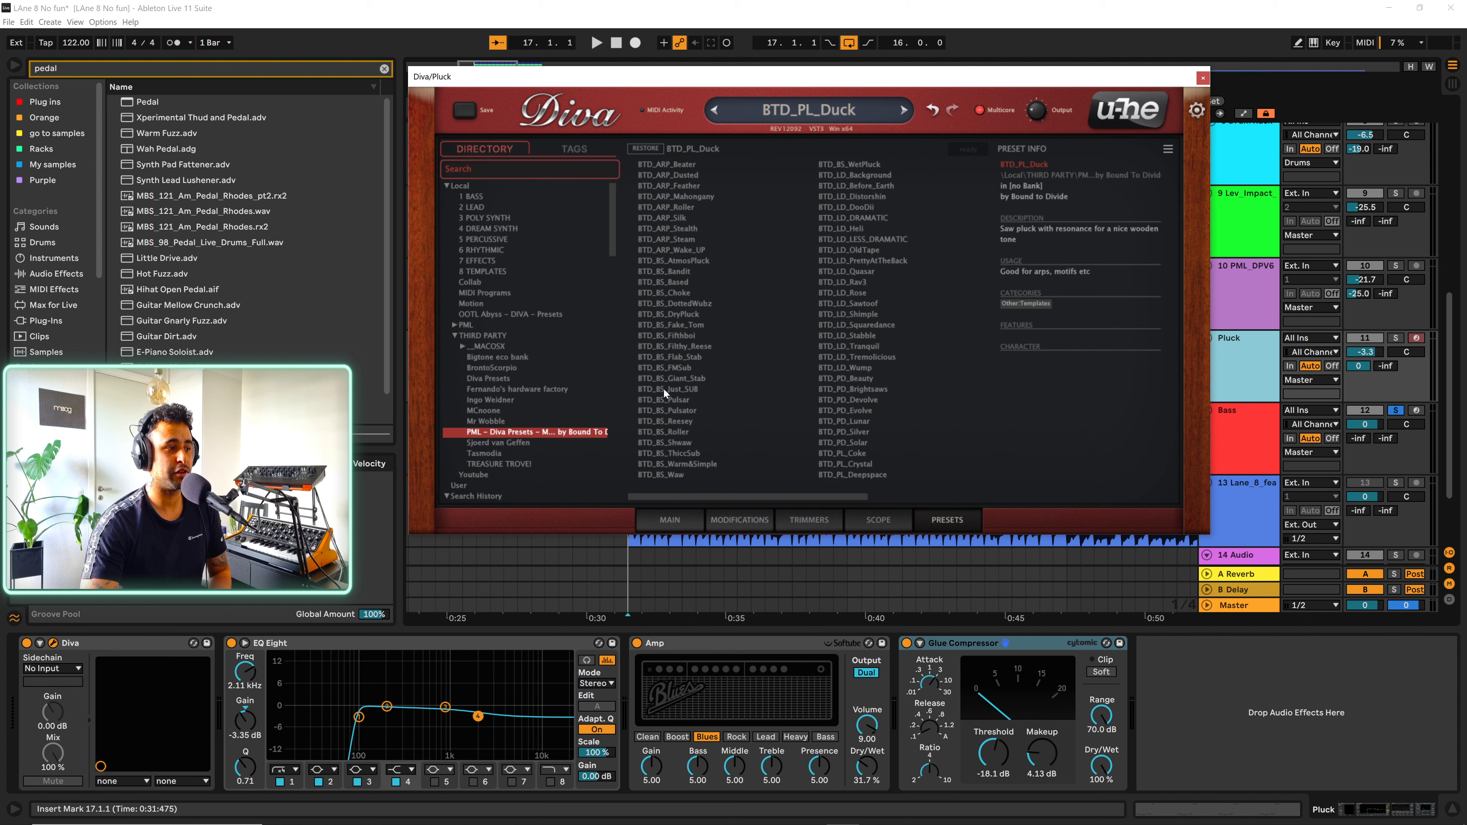
left_click(1202, 77)
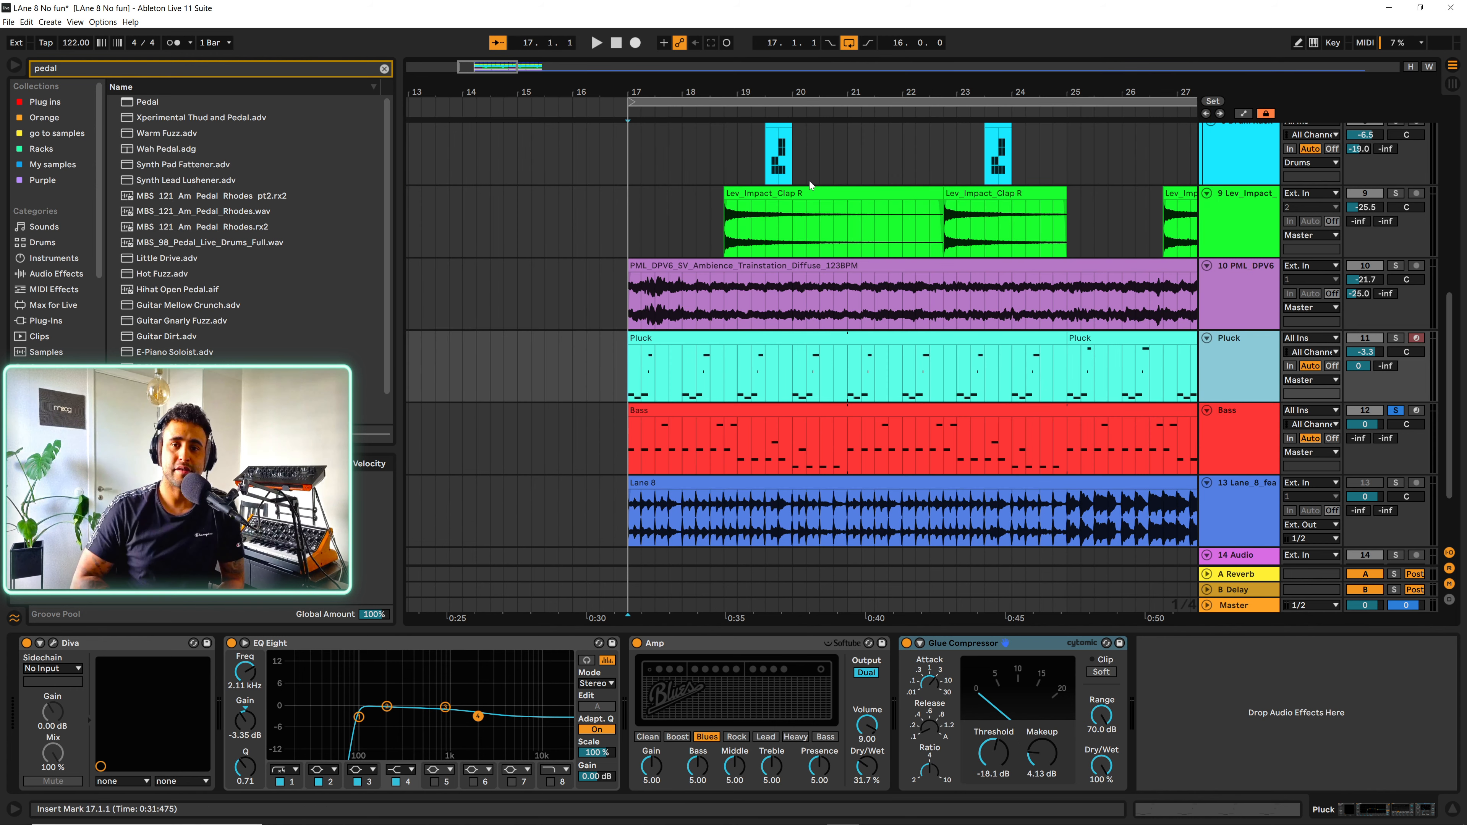